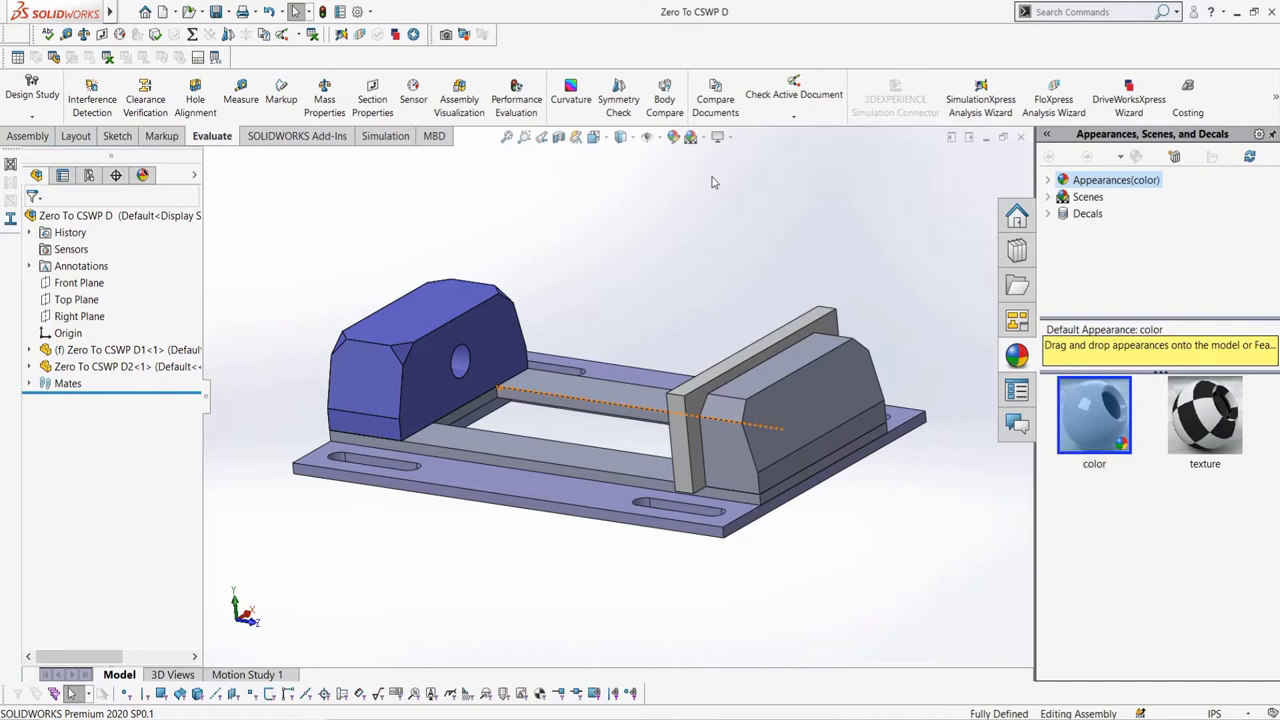
mouse_move(674, 366)
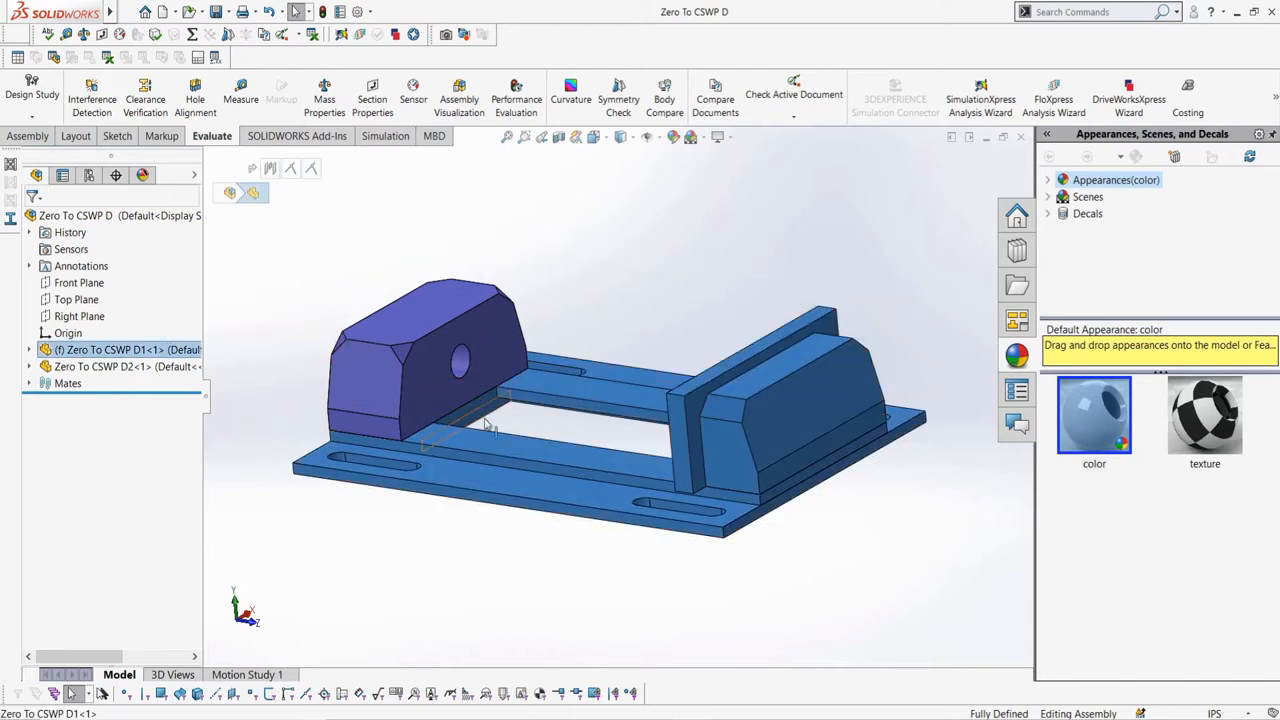
- Enter new width values in the base plate's Sketch1 and rebuild the vise assembly
drag(485, 425, 512, 462)
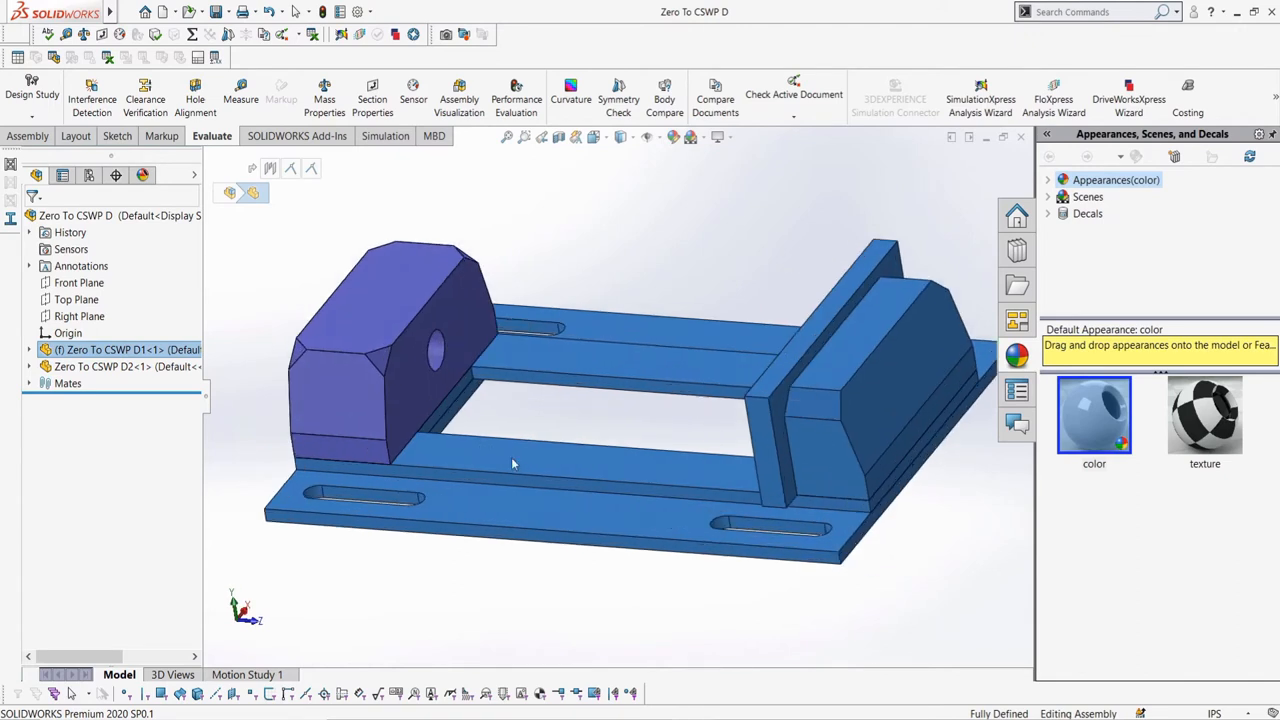
click(110, 366)
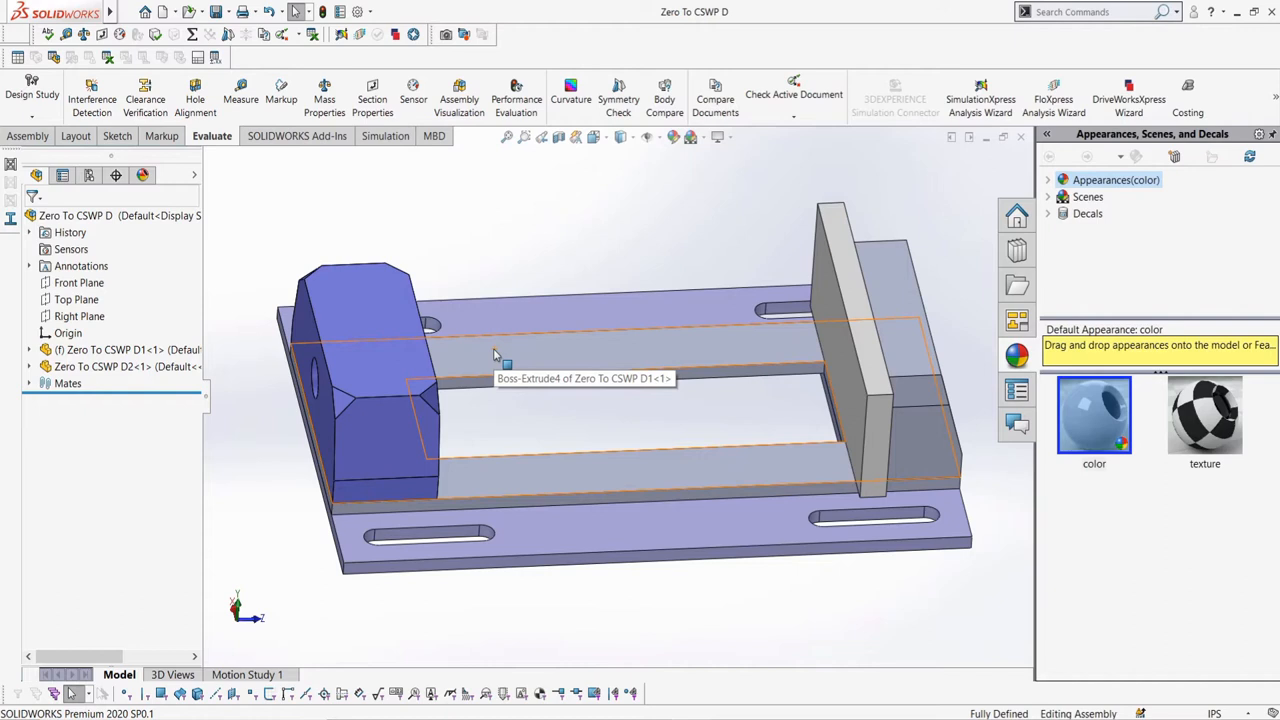
mouse_move(393, 368)
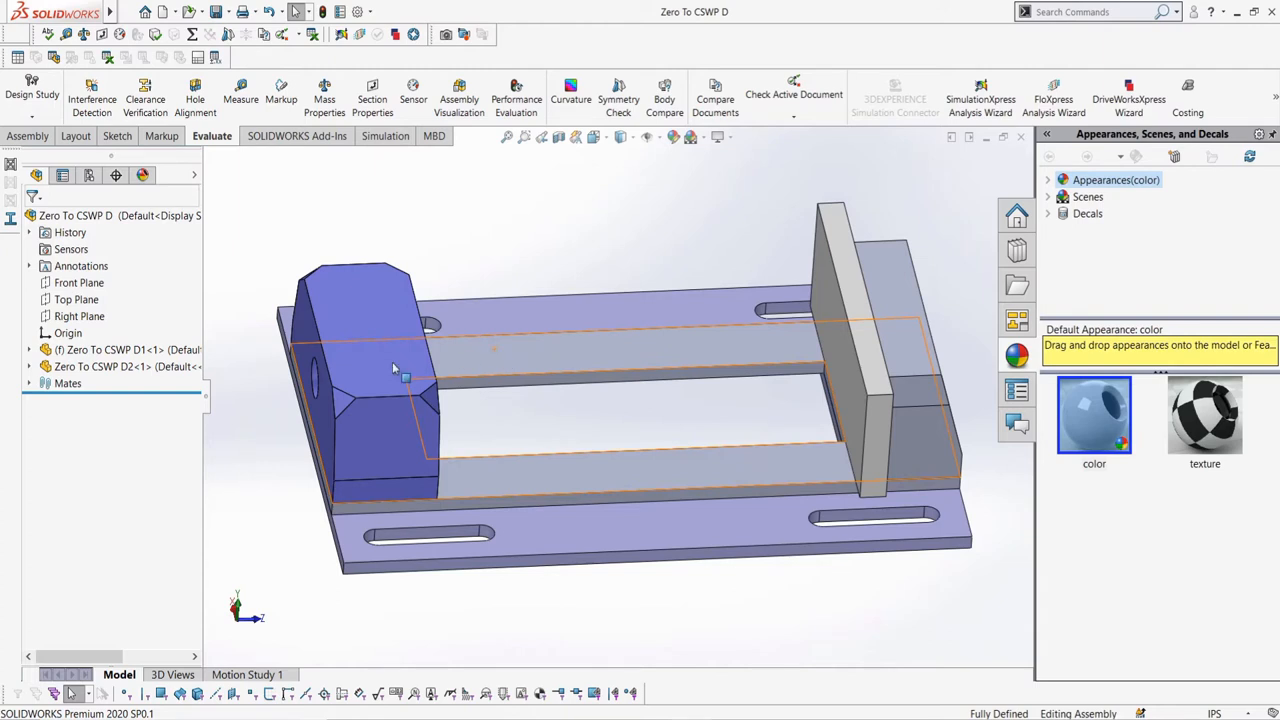
click(45, 333)
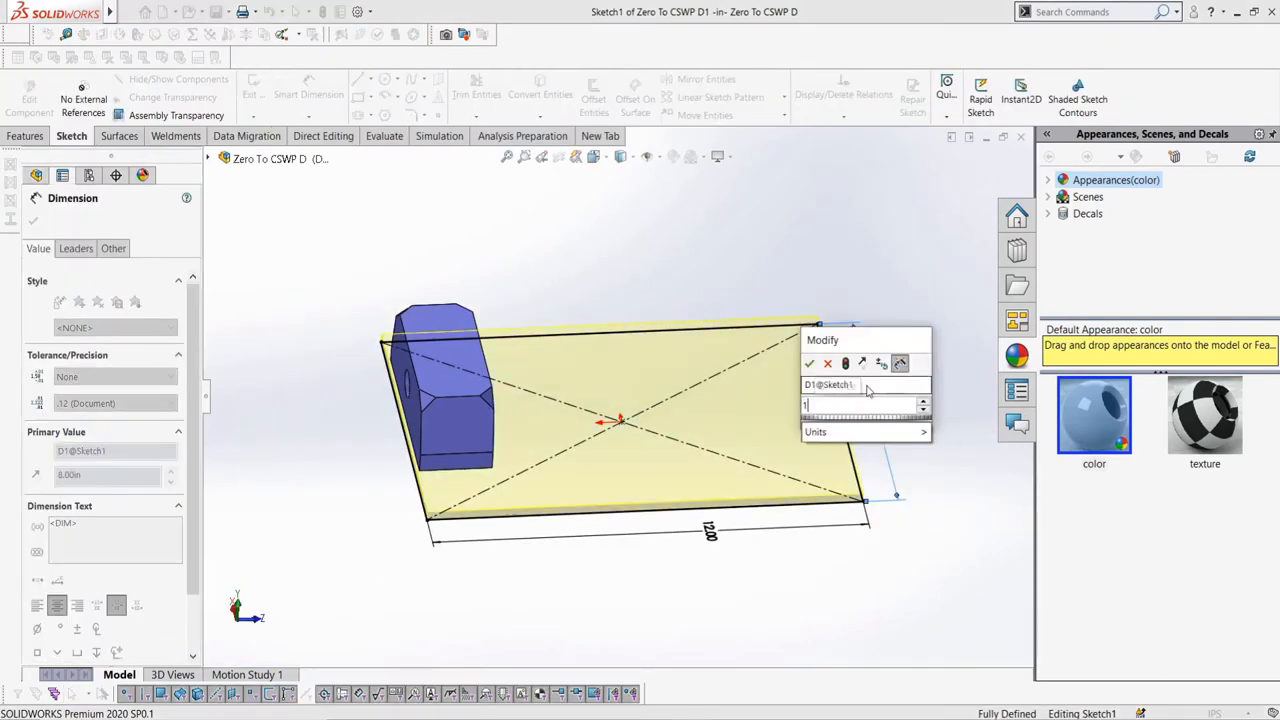
click(809, 363)
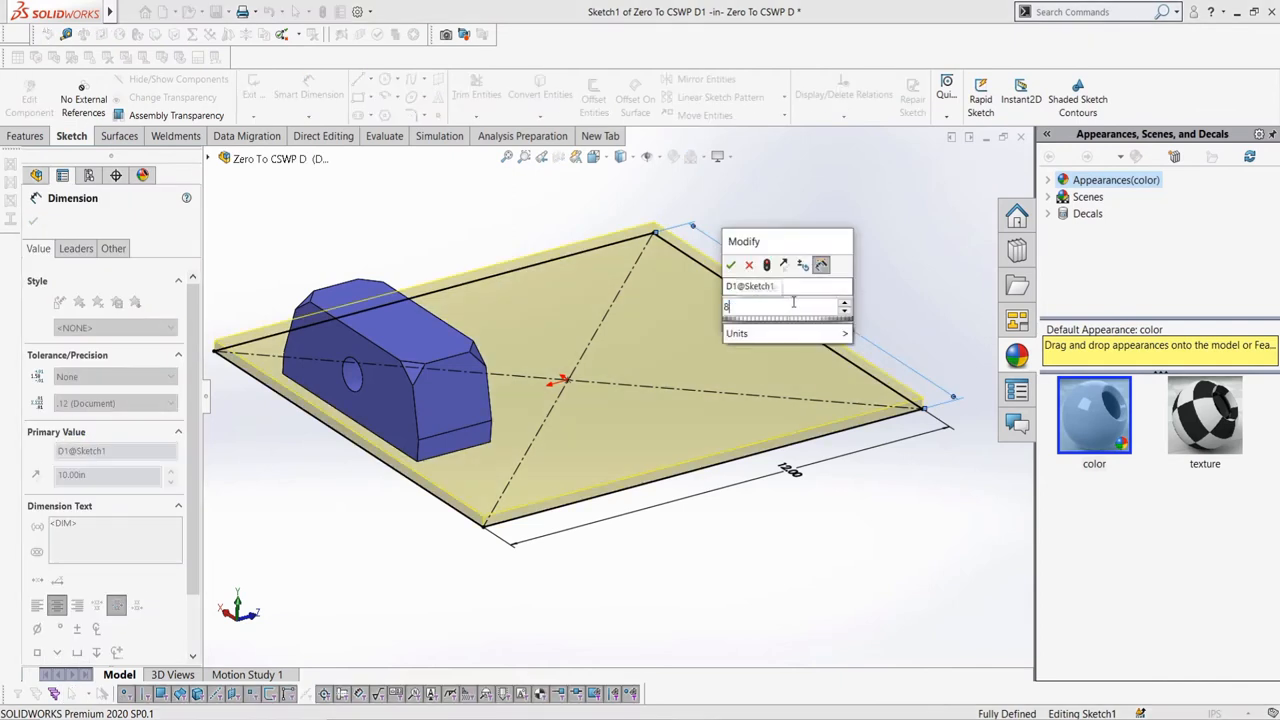
click(731, 265)
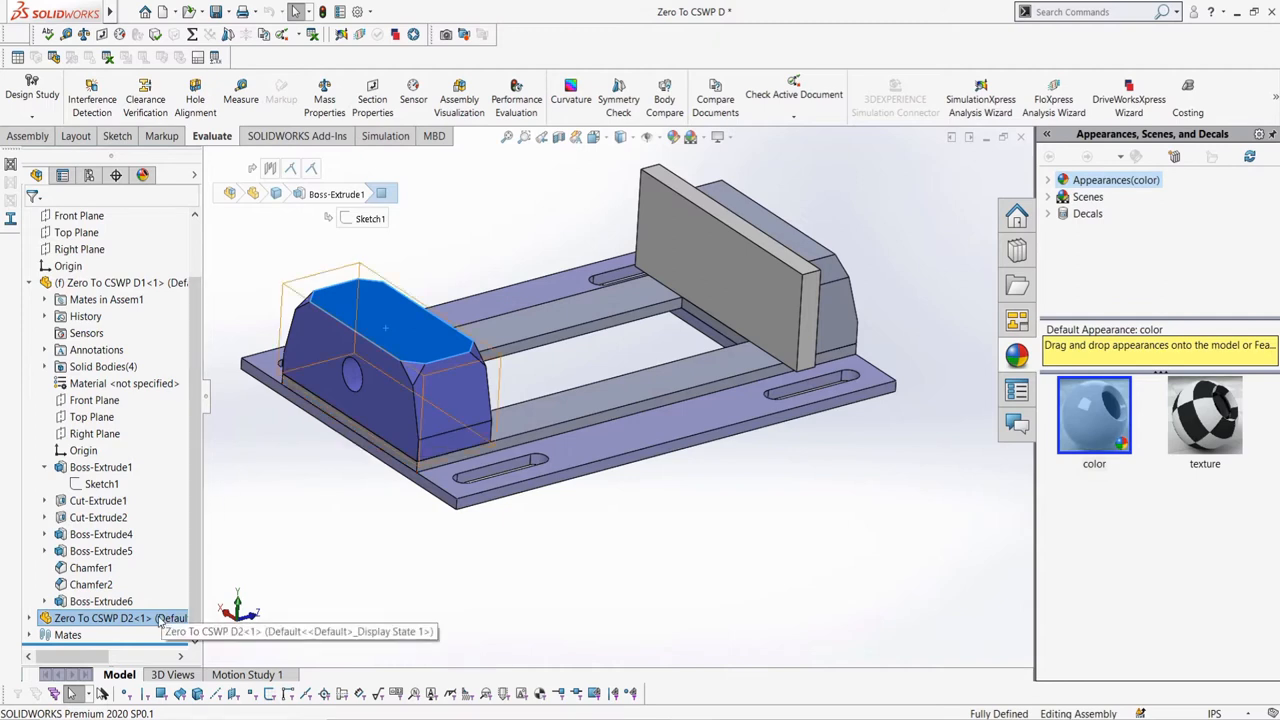
- Delete sliding jaw D2 and start a new in-context part with a rectangle on the base
click(240, 557)
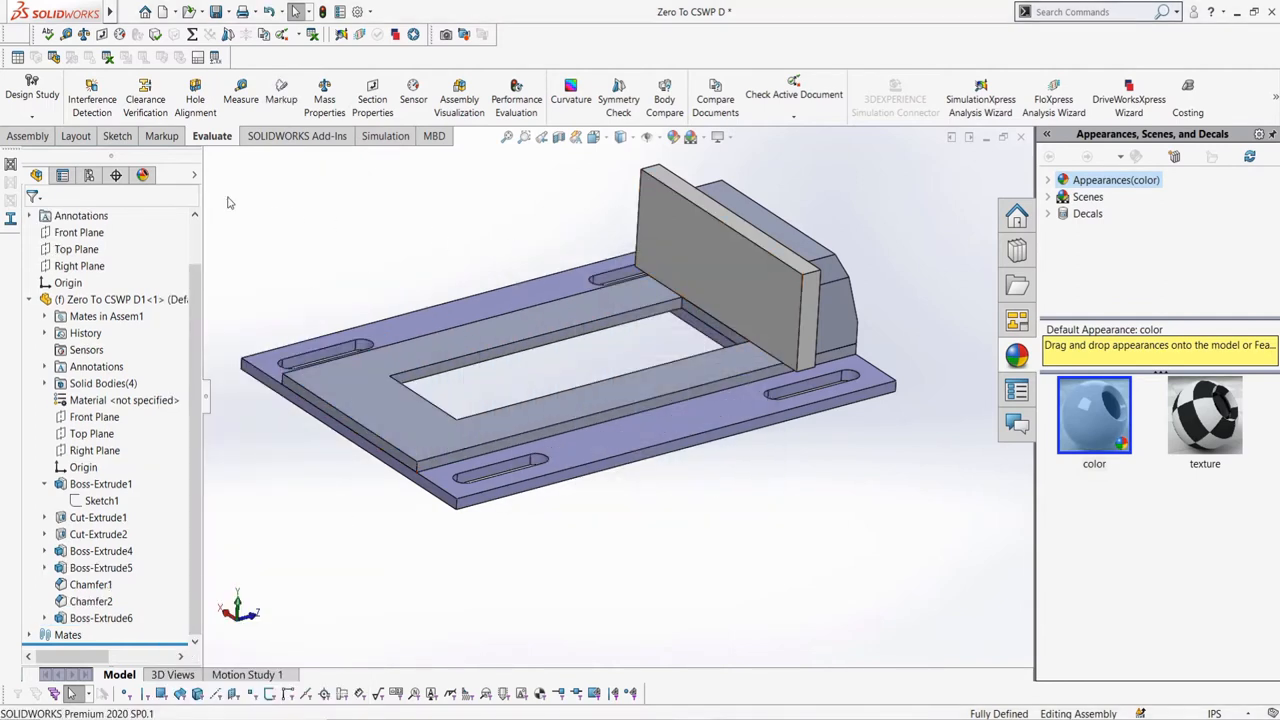
click(99, 95)
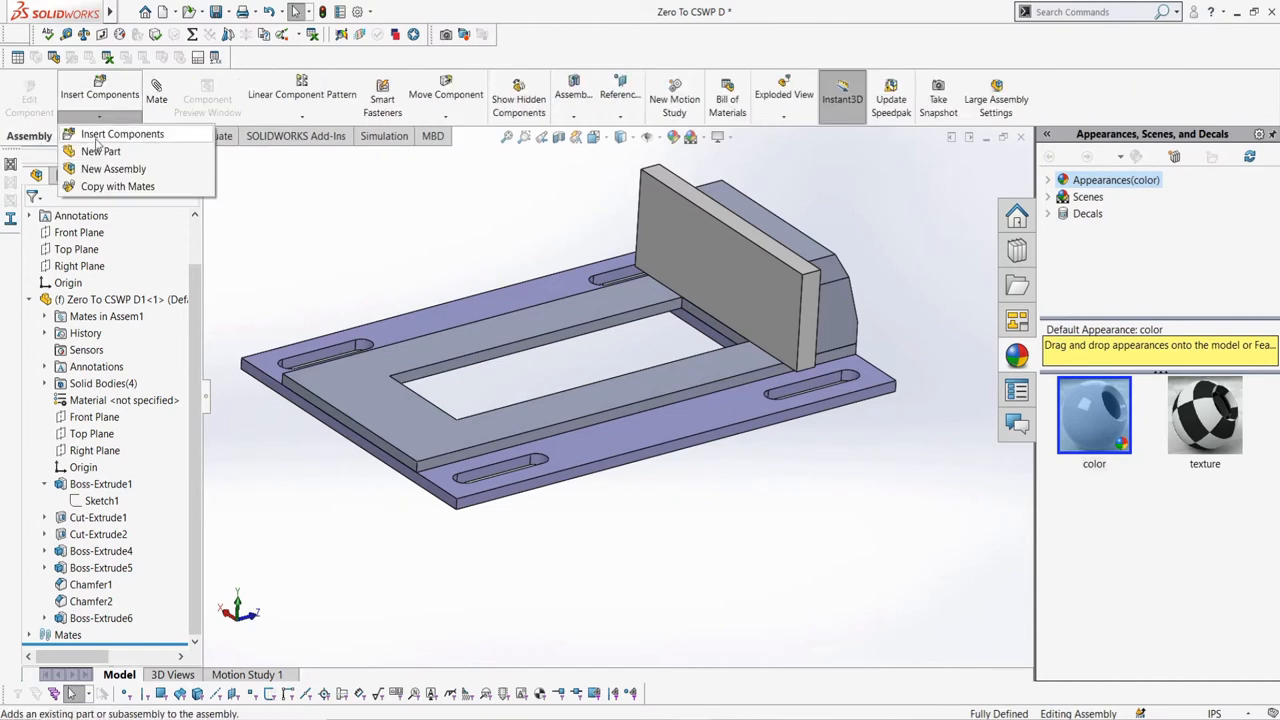
click(100, 151)
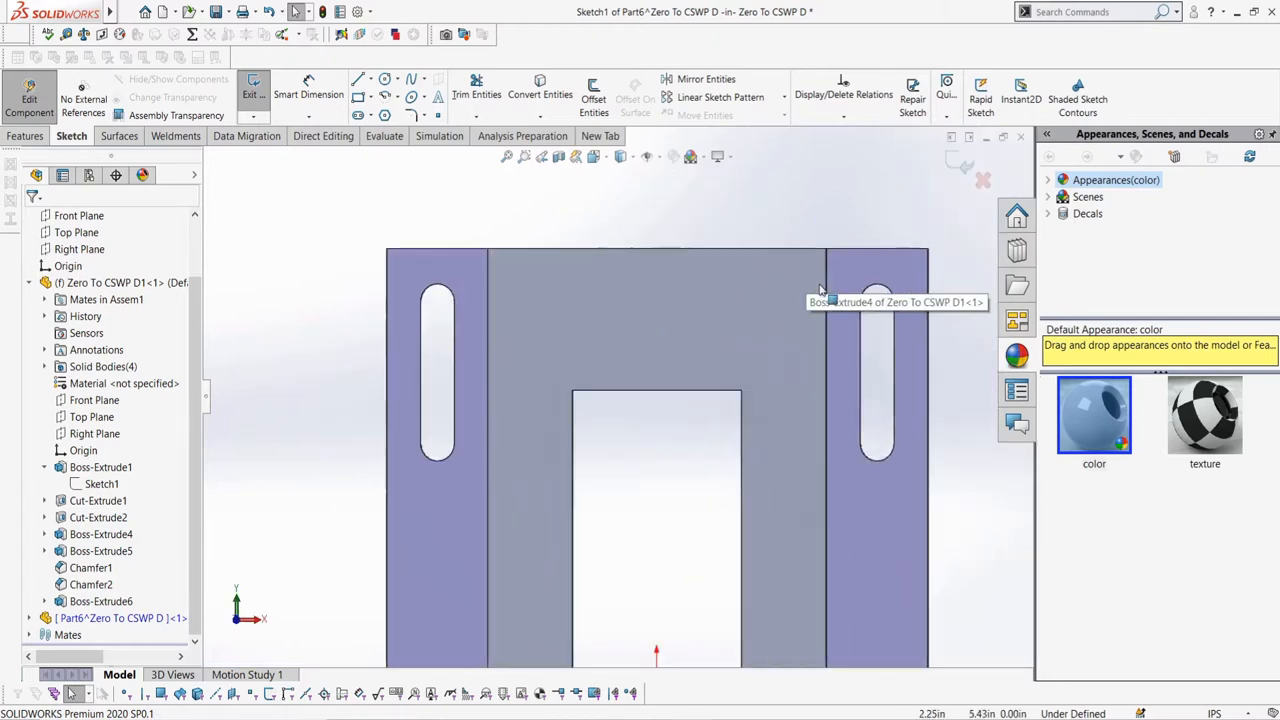
click(358, 78)
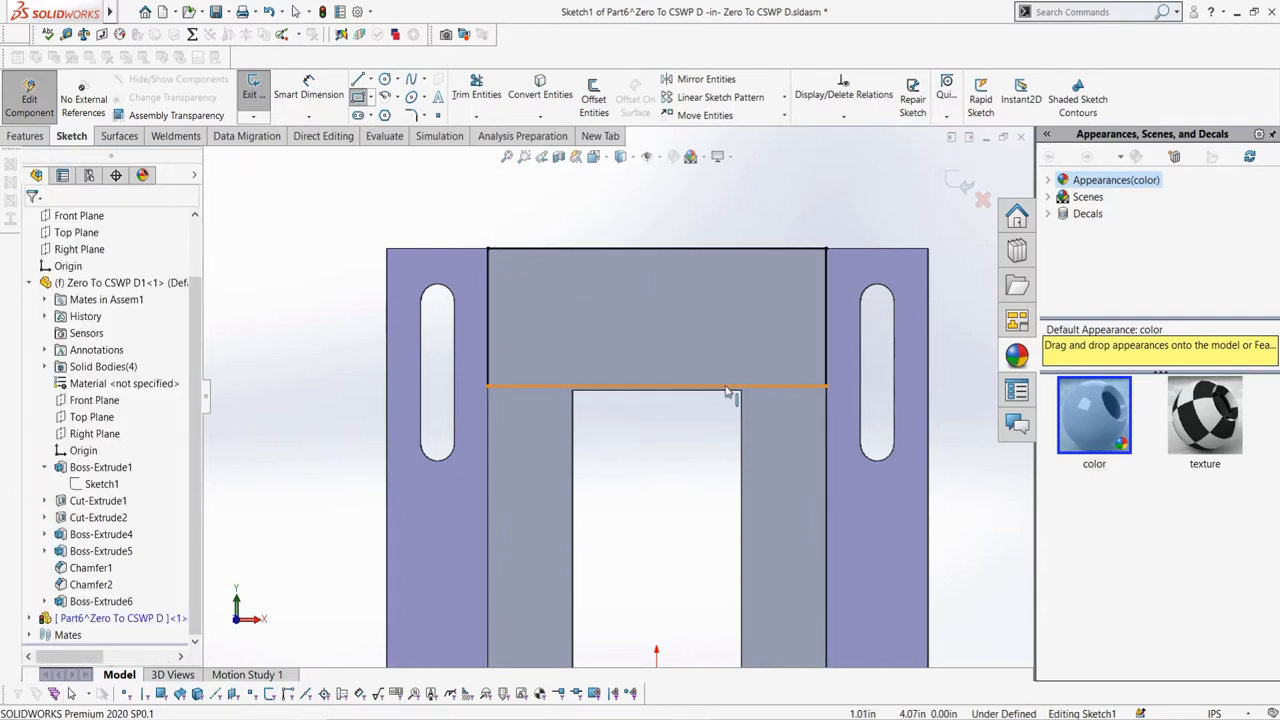
click(655, 387)
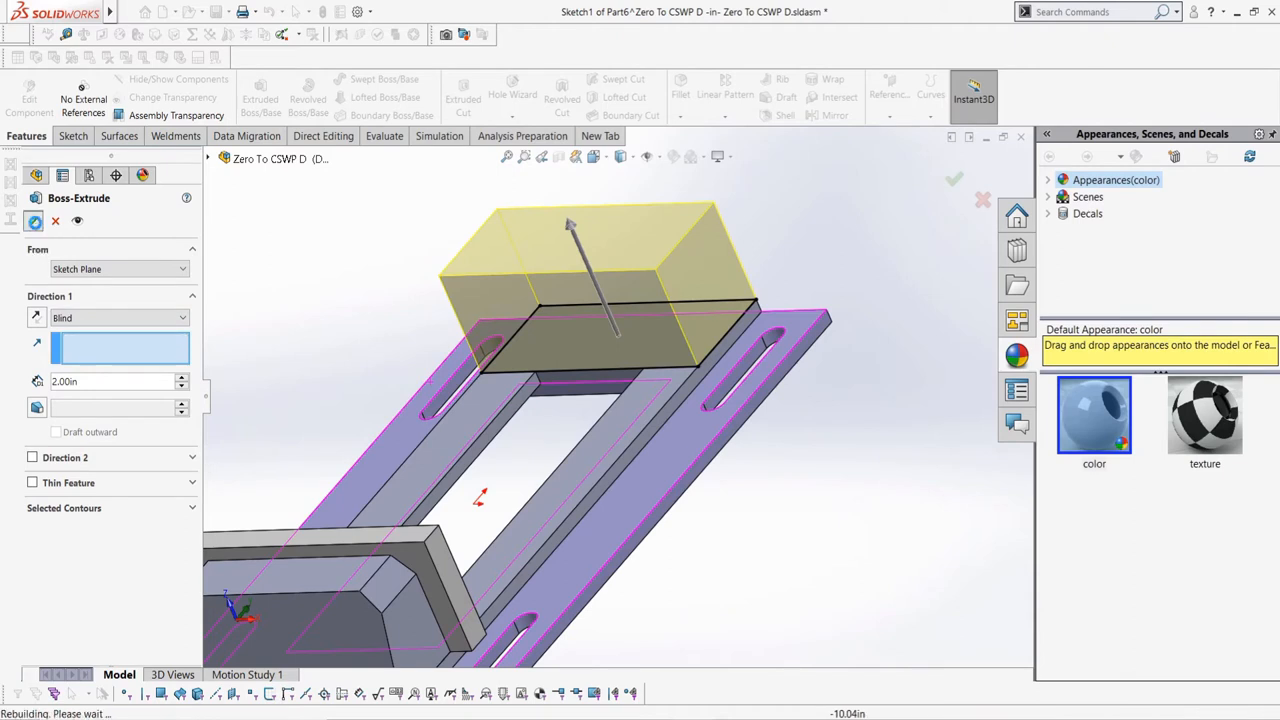
- Accept the 2 in jaw extrusion and sketch a Ø0.75 in circle 1 in above the base
click(953, 179)
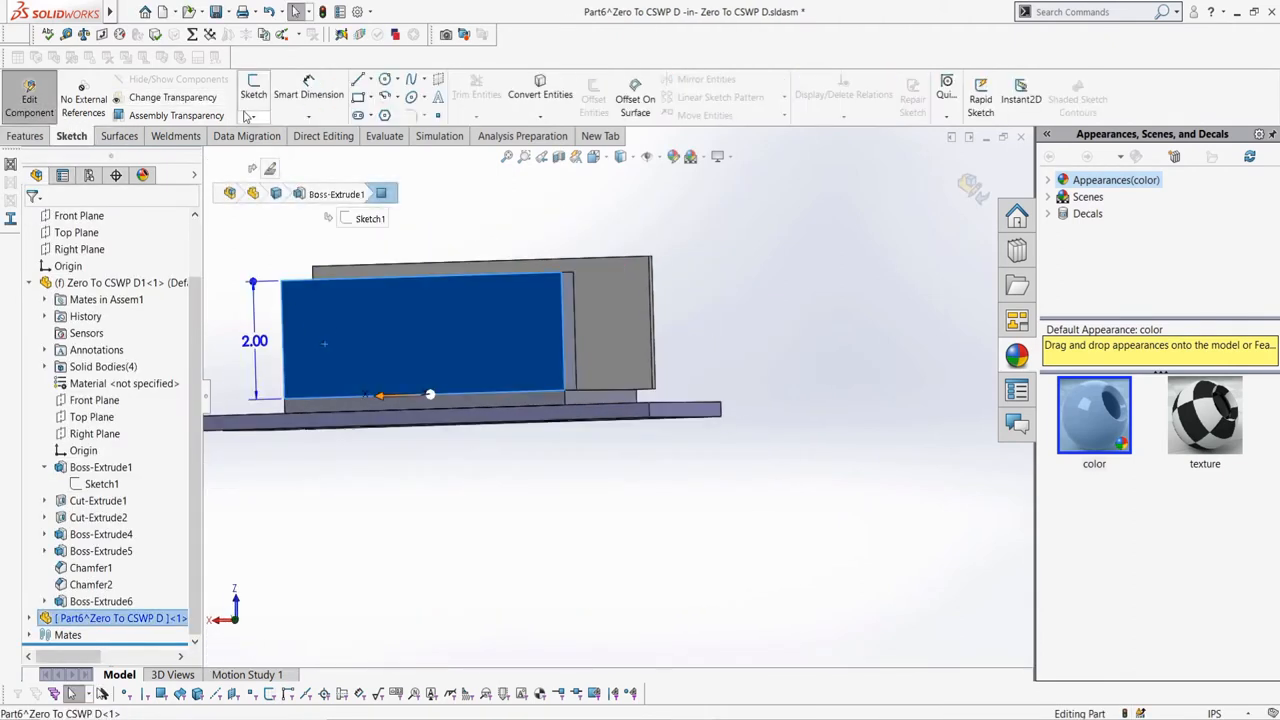
click(253, 94)
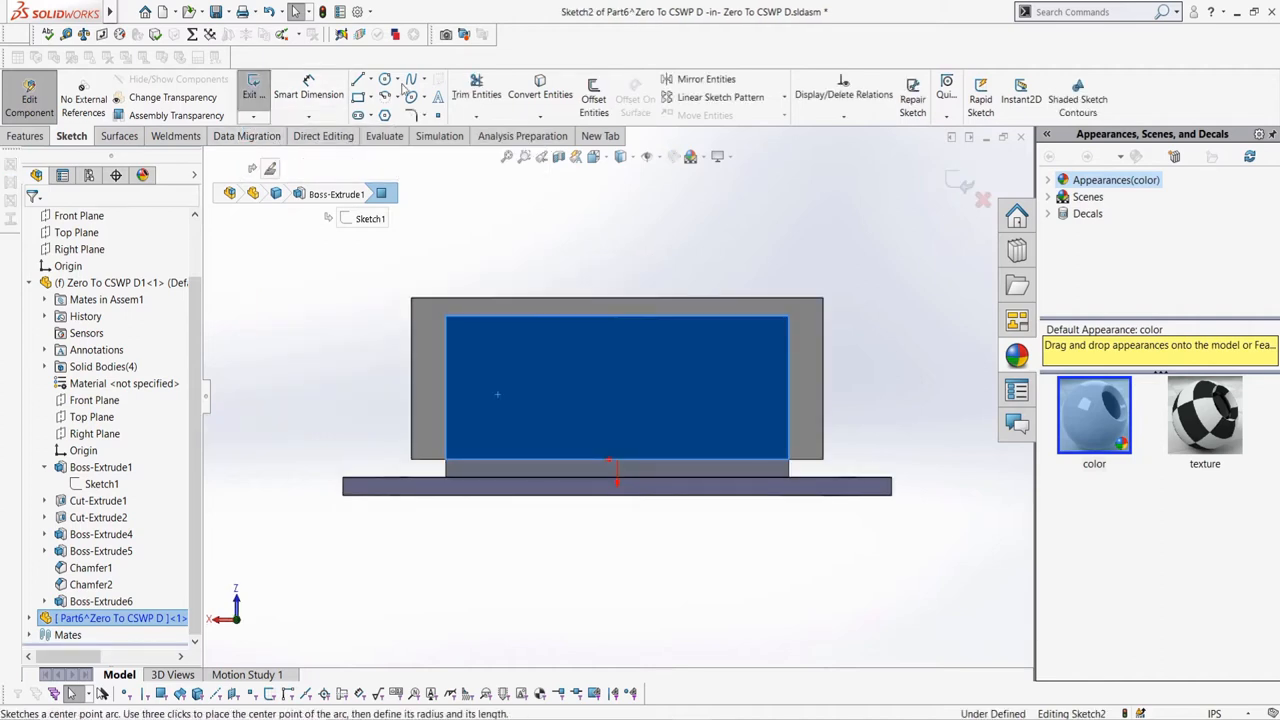
click(385, 79)
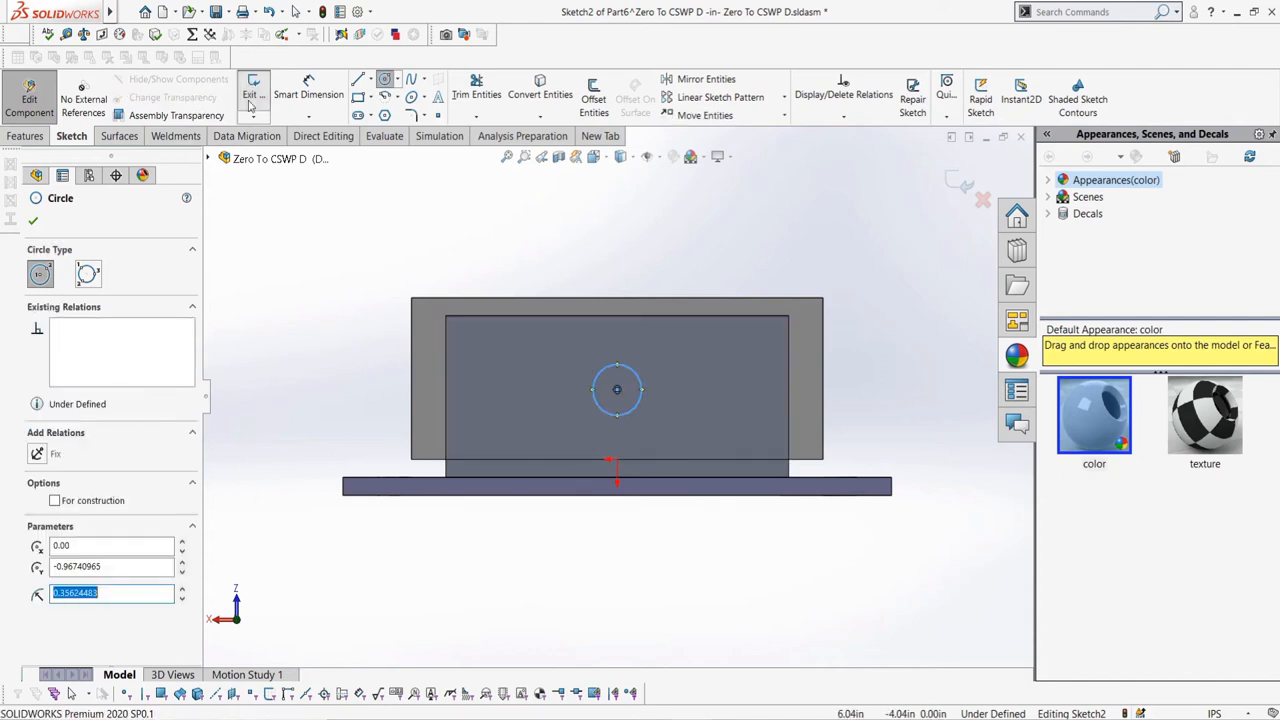
click(308, 90)
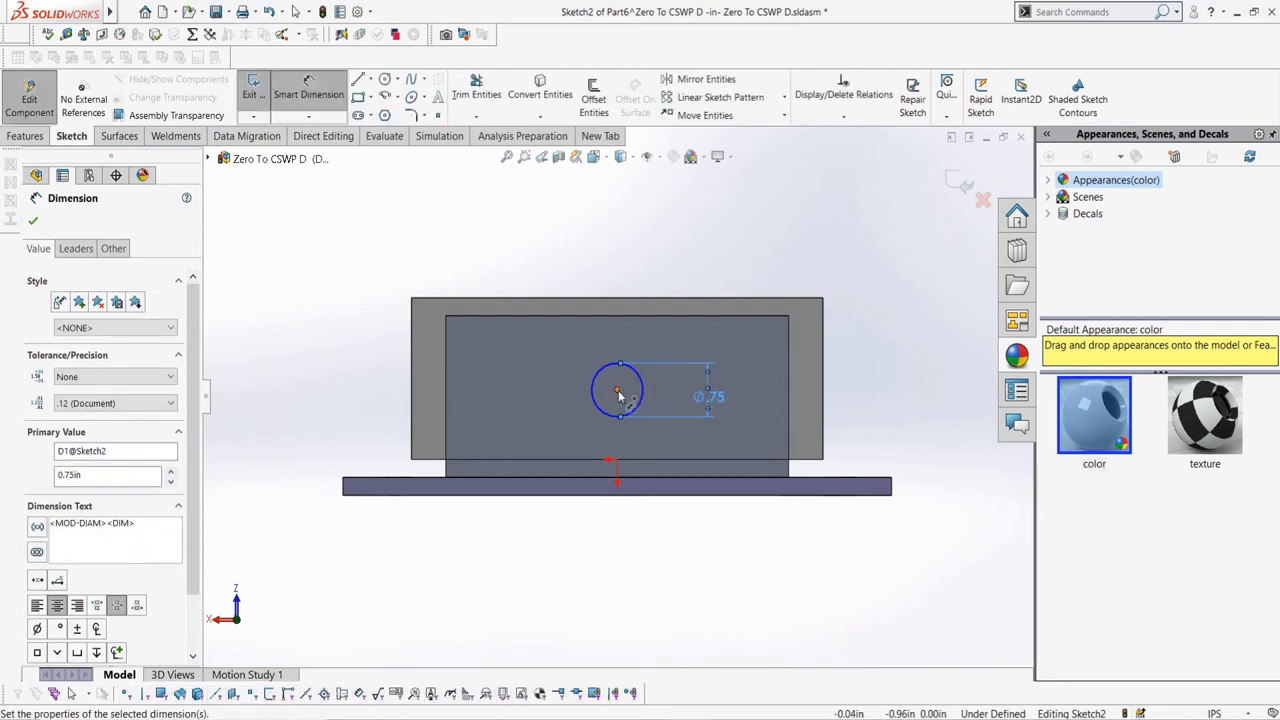
click(33, 220)
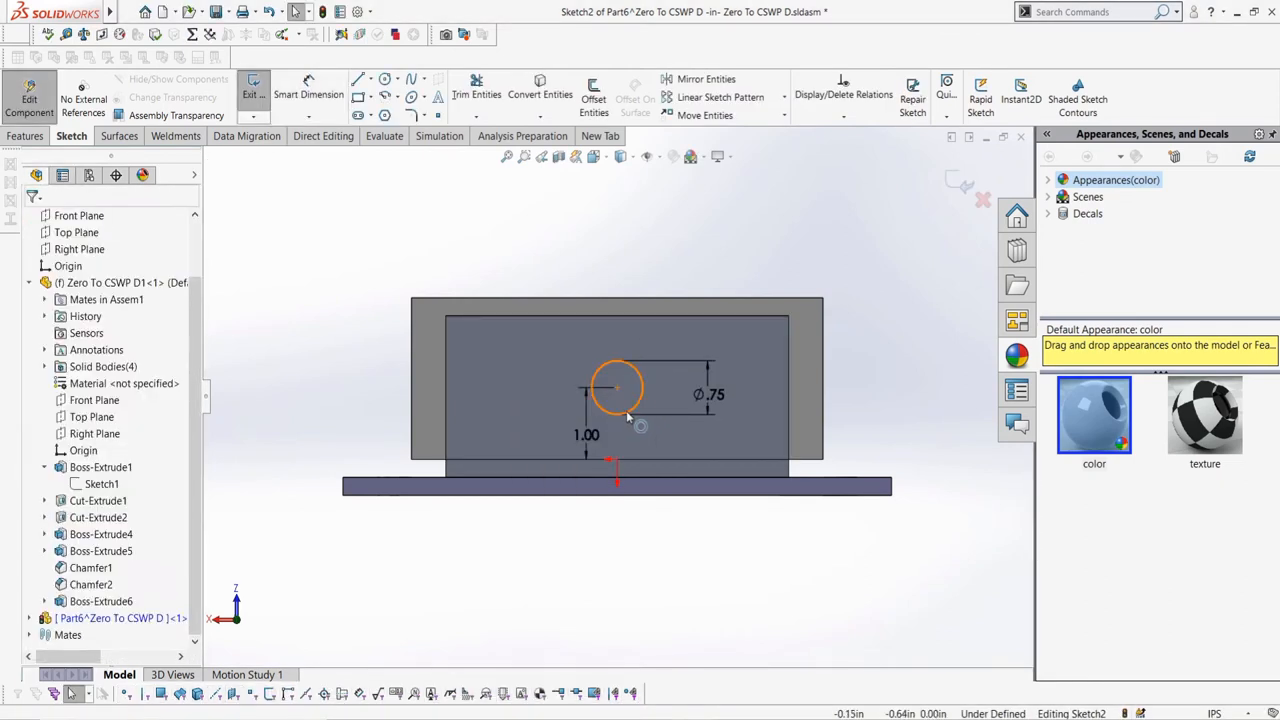
click(617, 387)
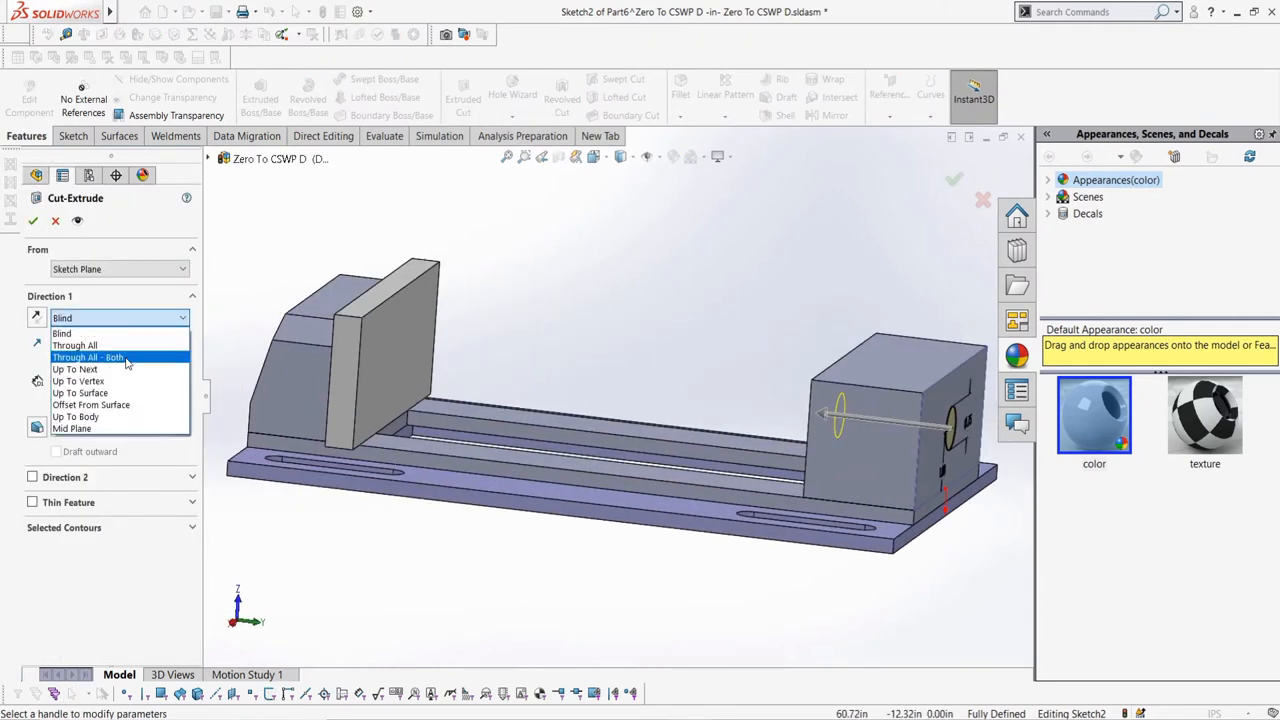
- Cut the hole up to next, chamfer top edges 1.5 in at 16°, and colour the jaw blue
click(75, 369)
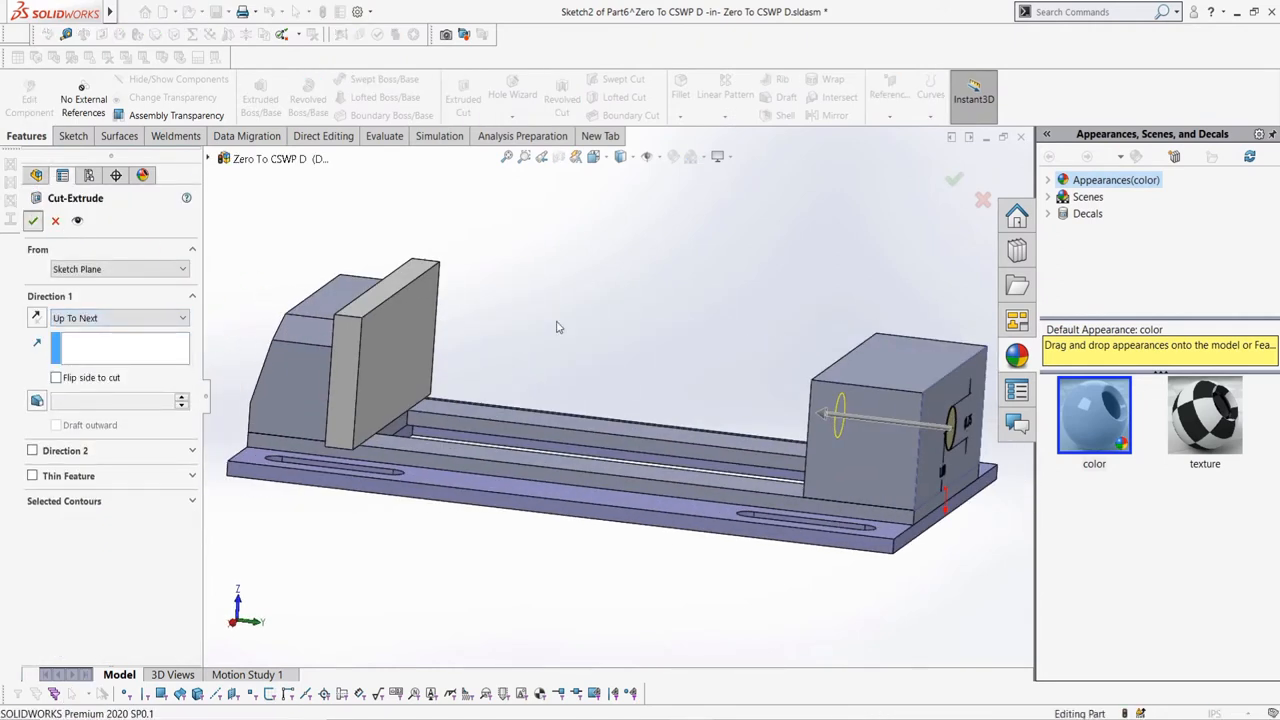
click(33, 221)
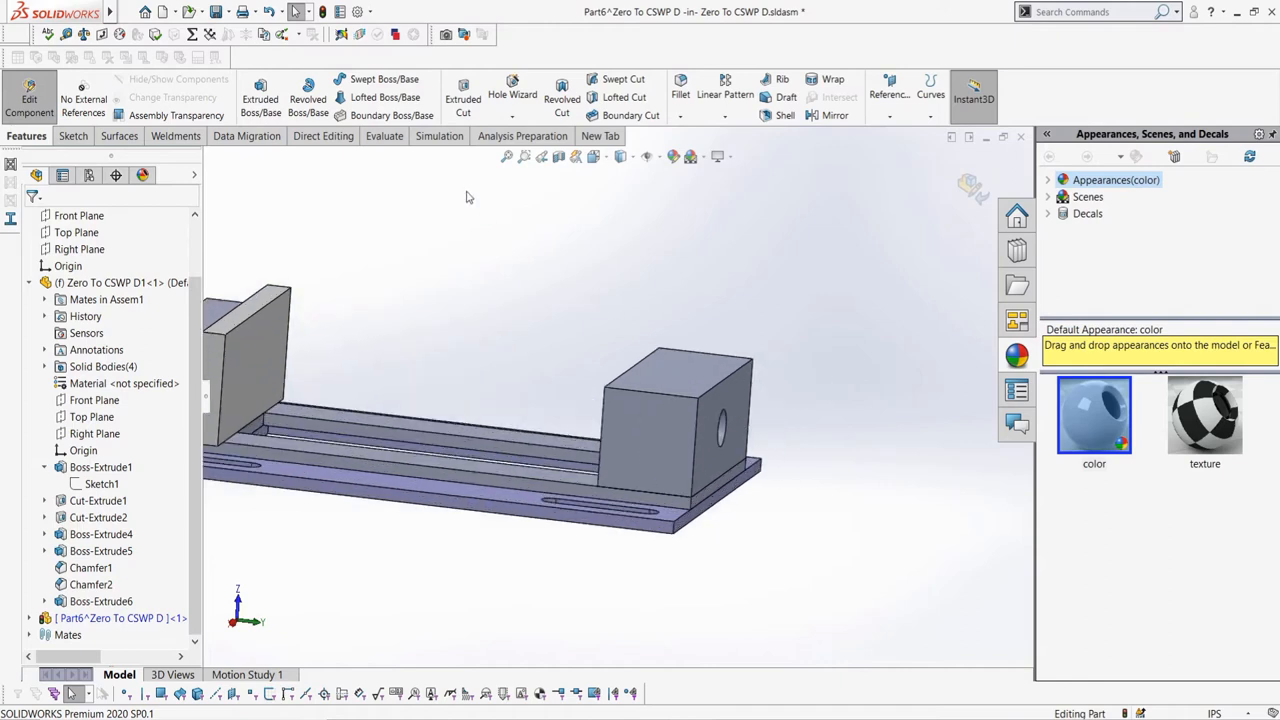
mouse_move(490, 201)
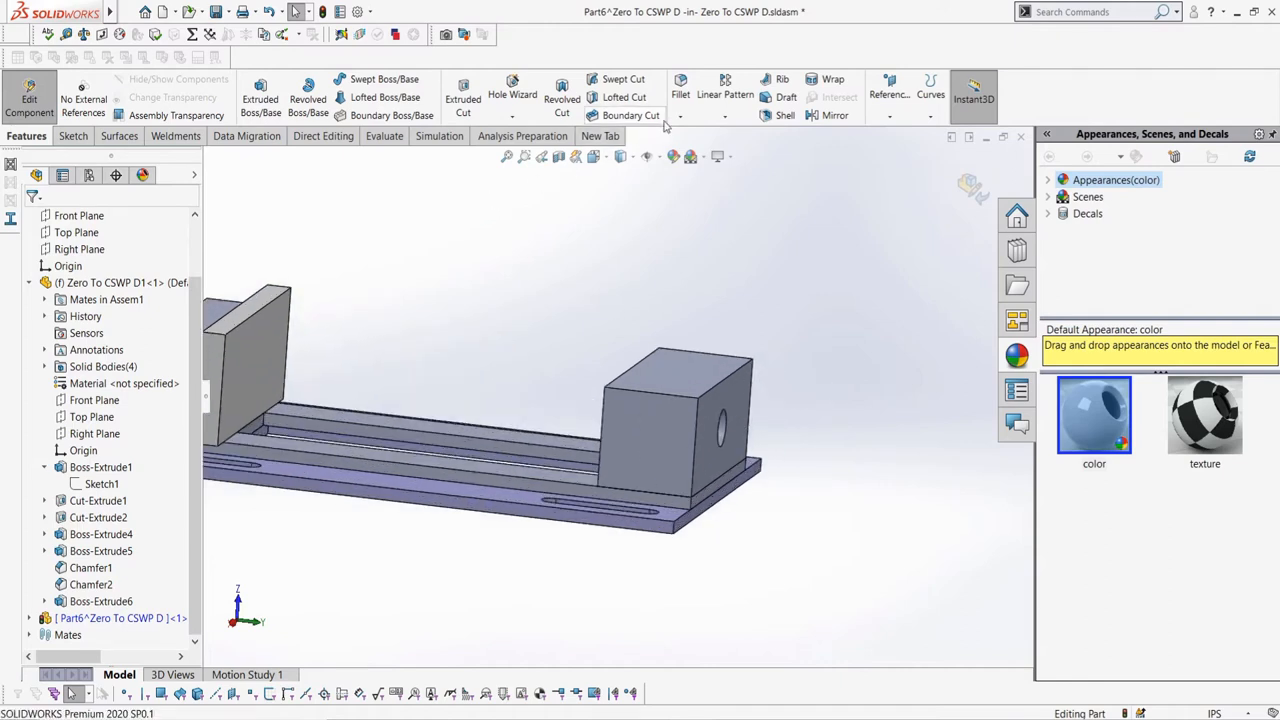
click(90, 567)
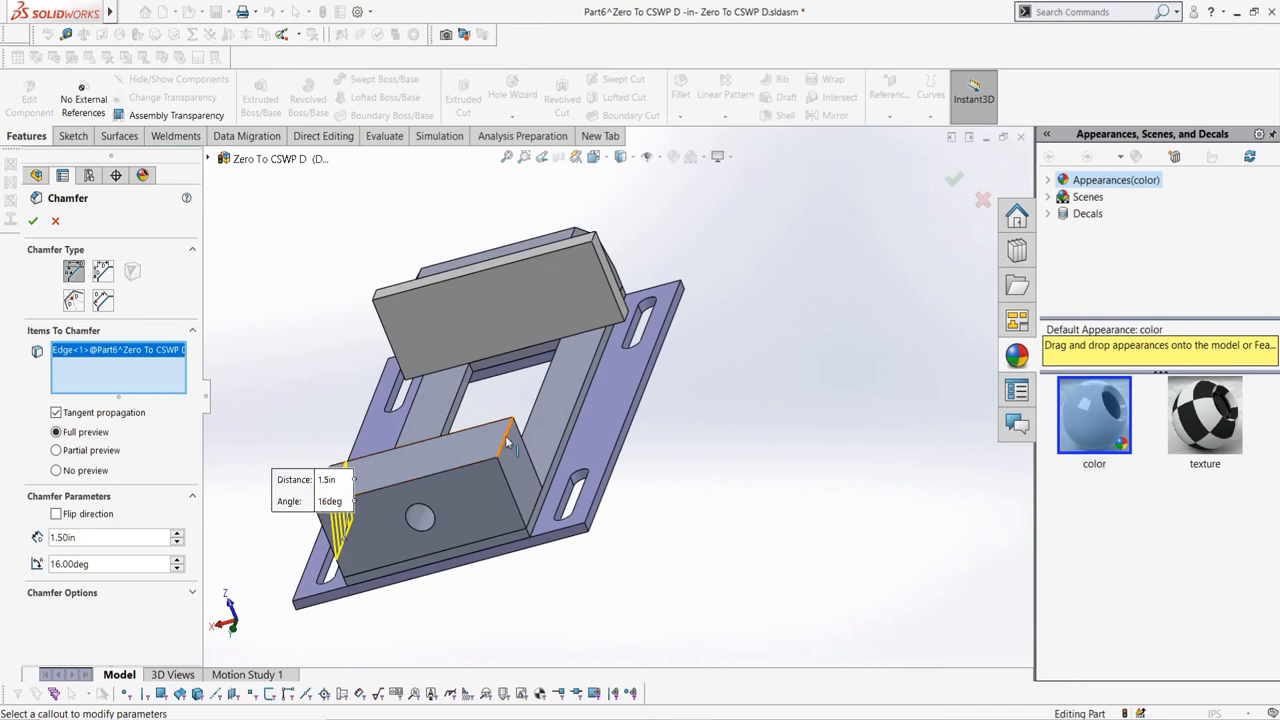
click(510, 460)
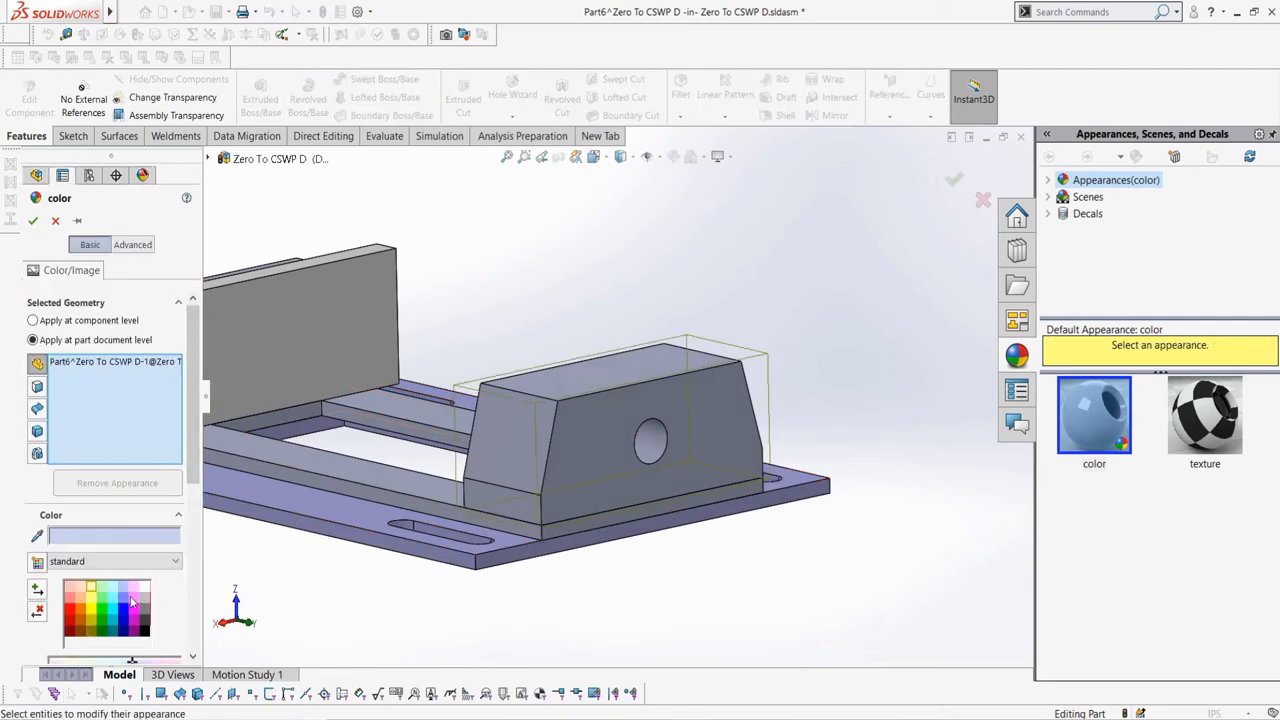
click(33, 221)
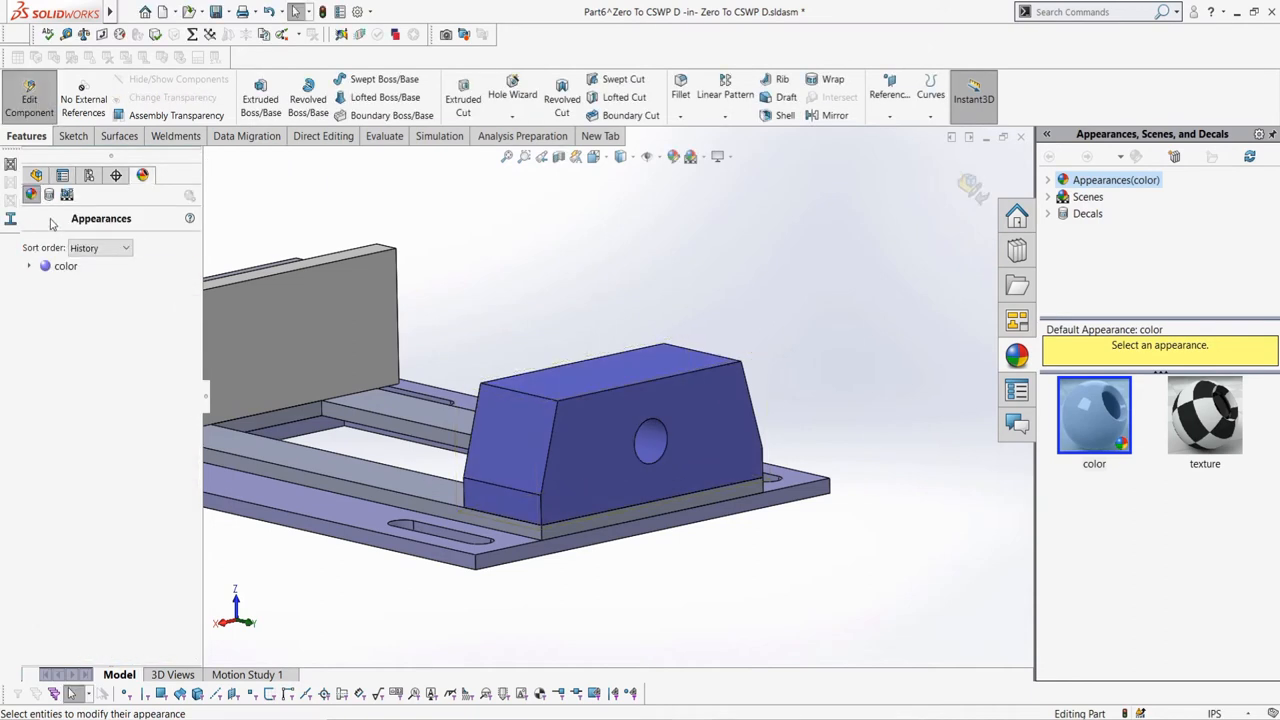
click(36, 175)
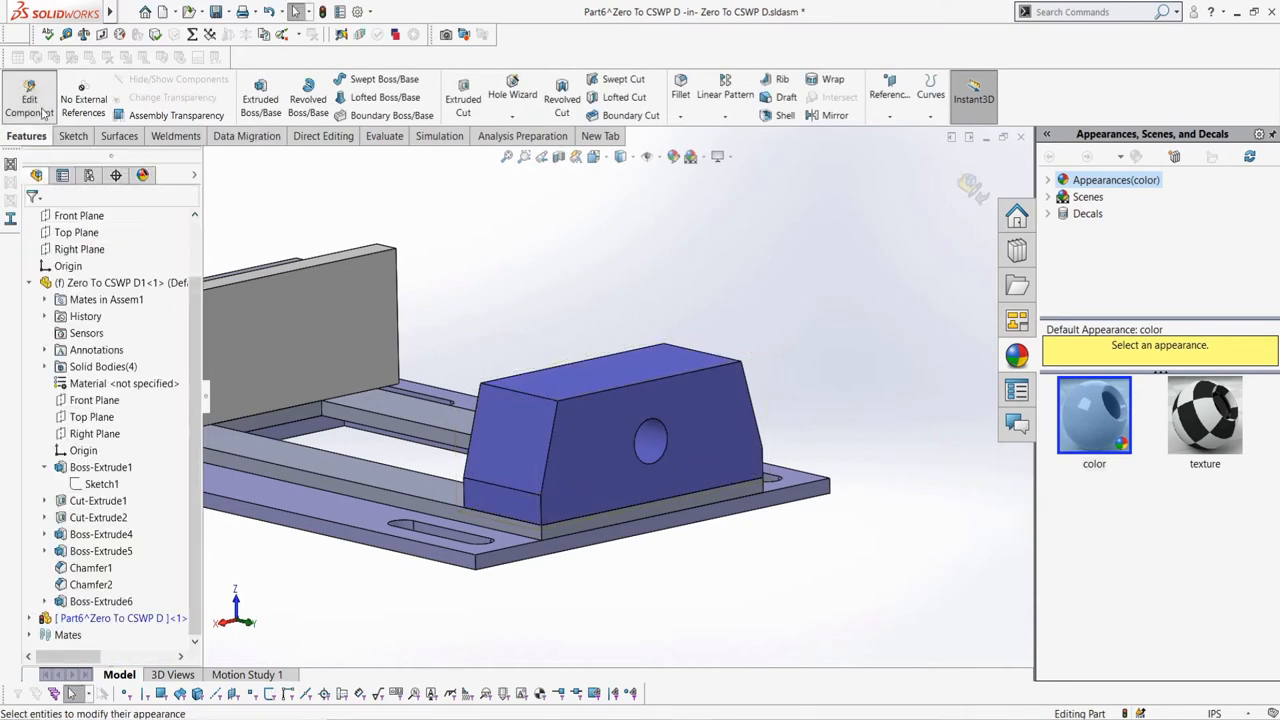
- Open and exit Sketch1, then expand Zero To CSWP D1's Boss-Extrude1 to display its dimensions
click(29, 97)
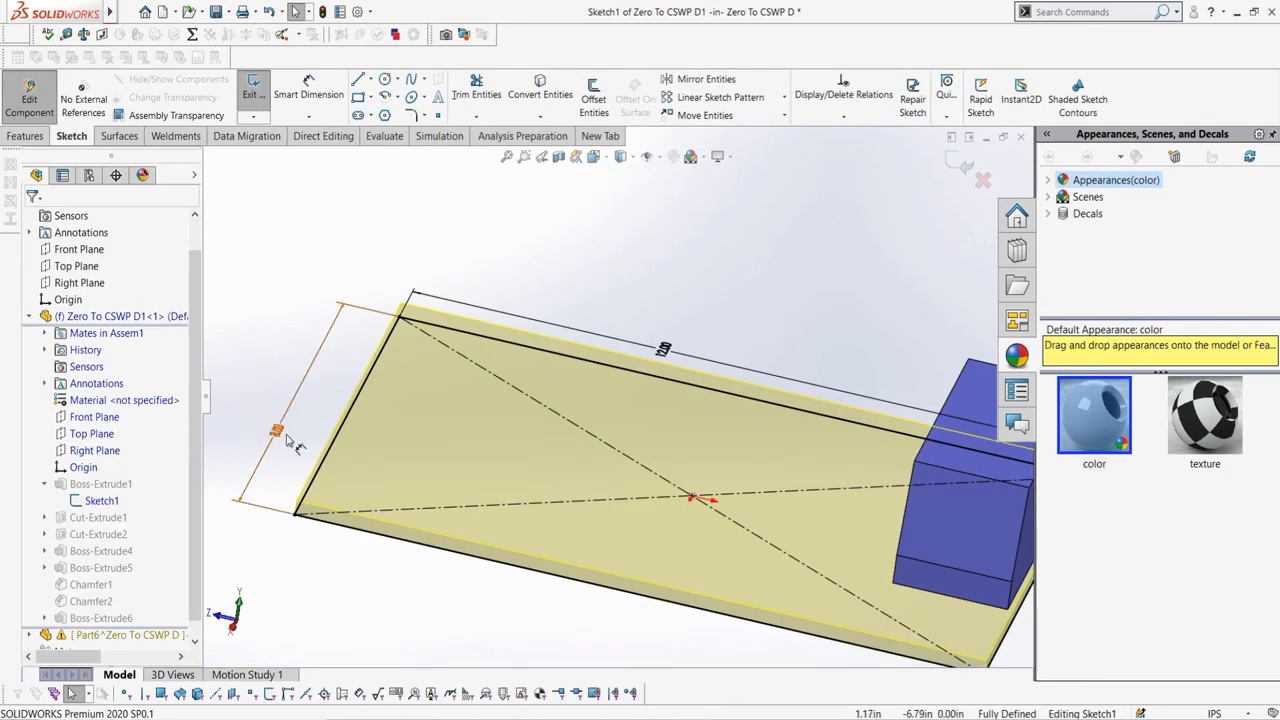
click(278, 430)
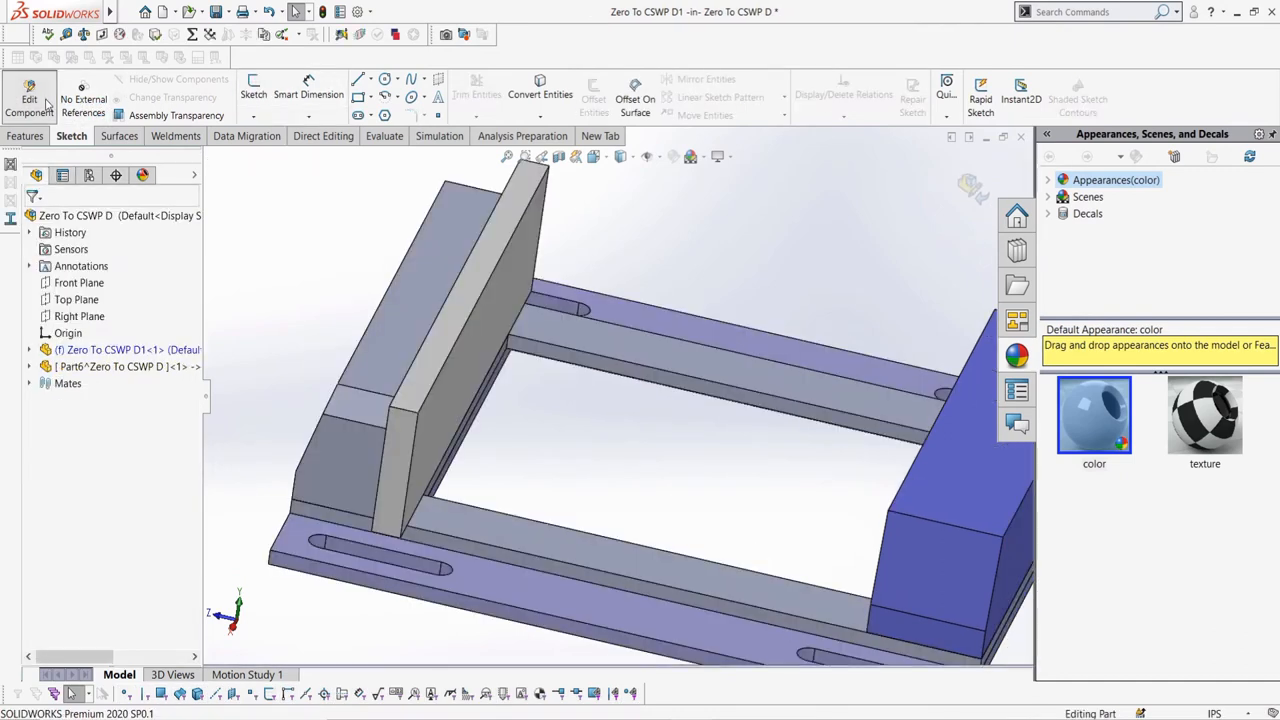
drag(600, 400, 715, 480)
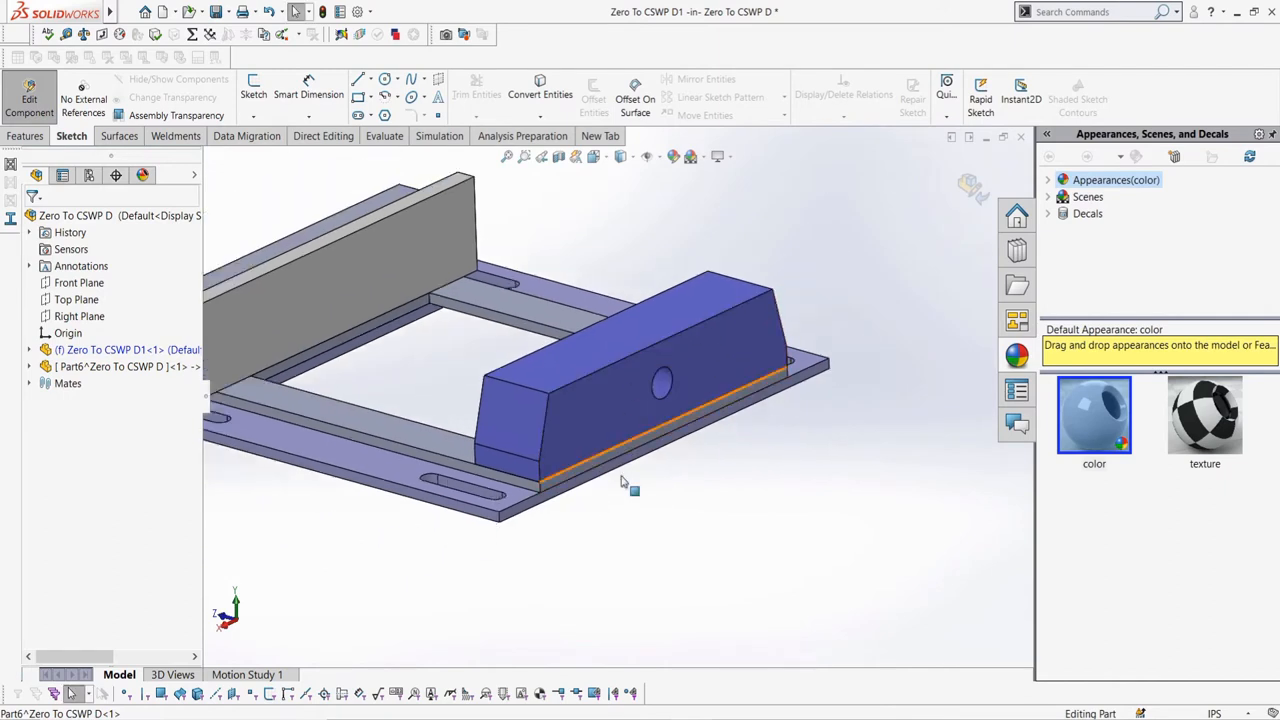
click(29, 332)
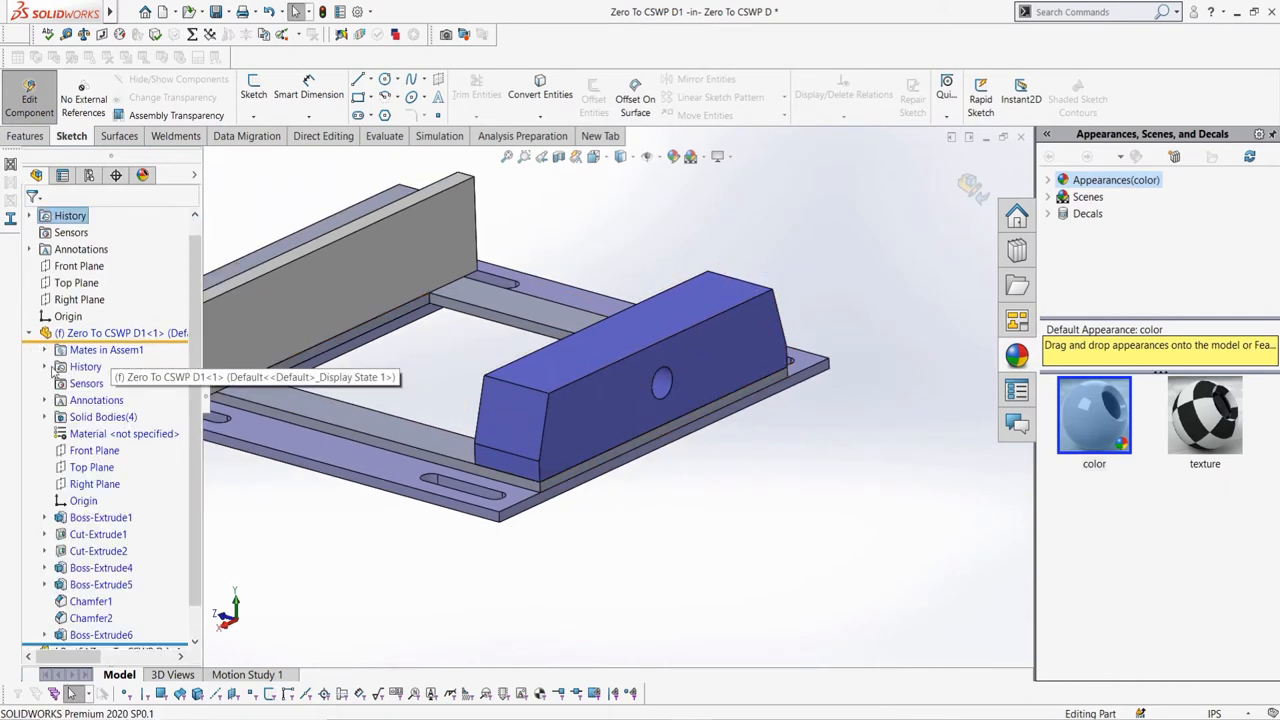
click(44, 517)
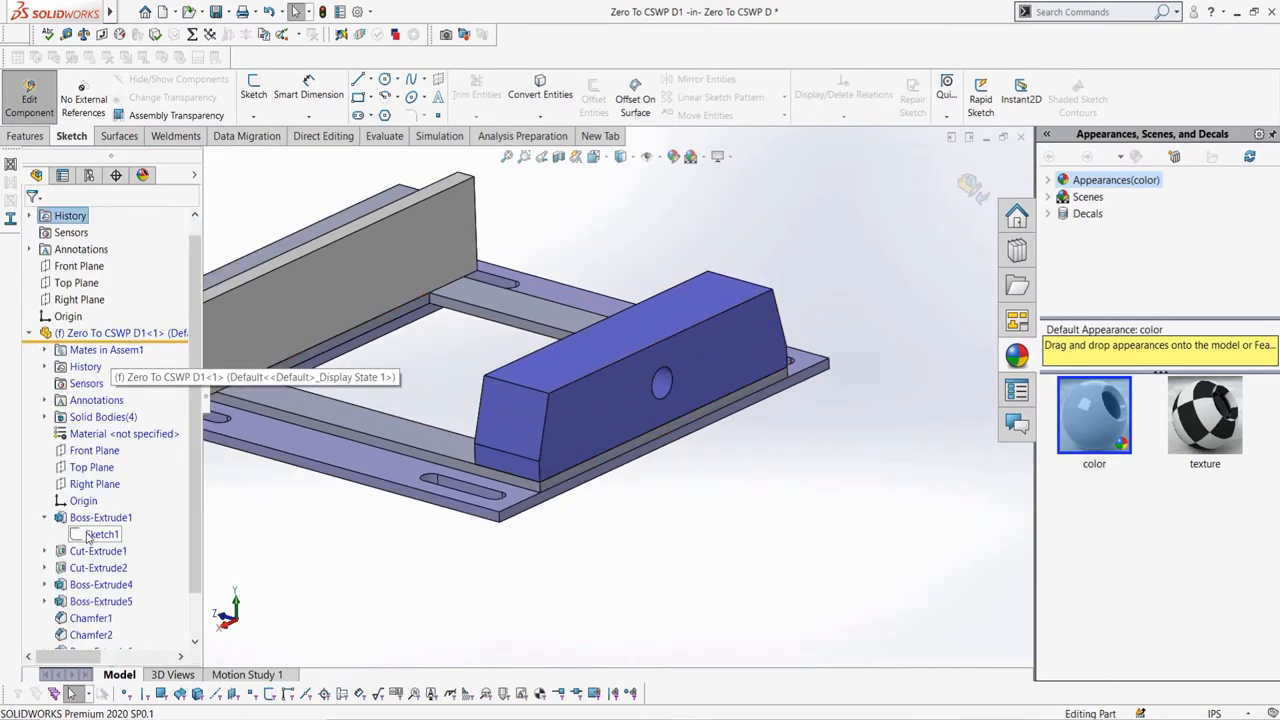
double_click(101, 534)
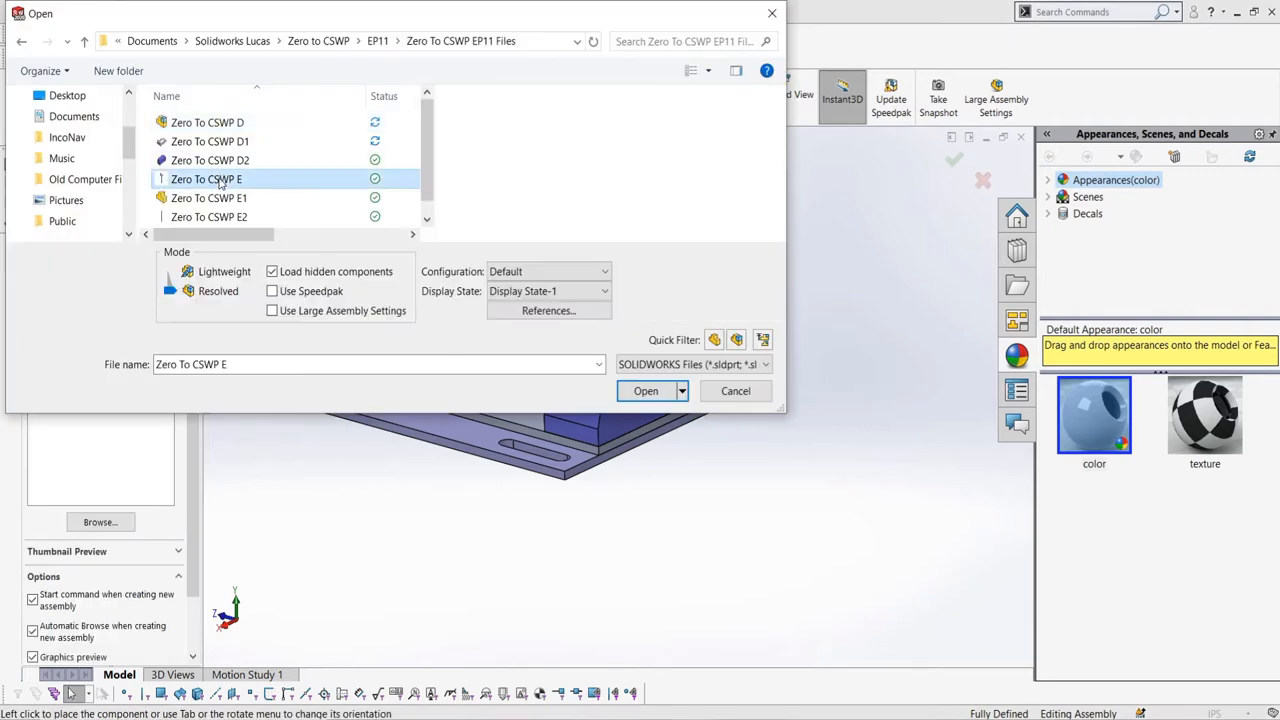
- Insert the Zero To CSWP E sliding jaw subassembly and pick a face for its first mate
click(645, 391)
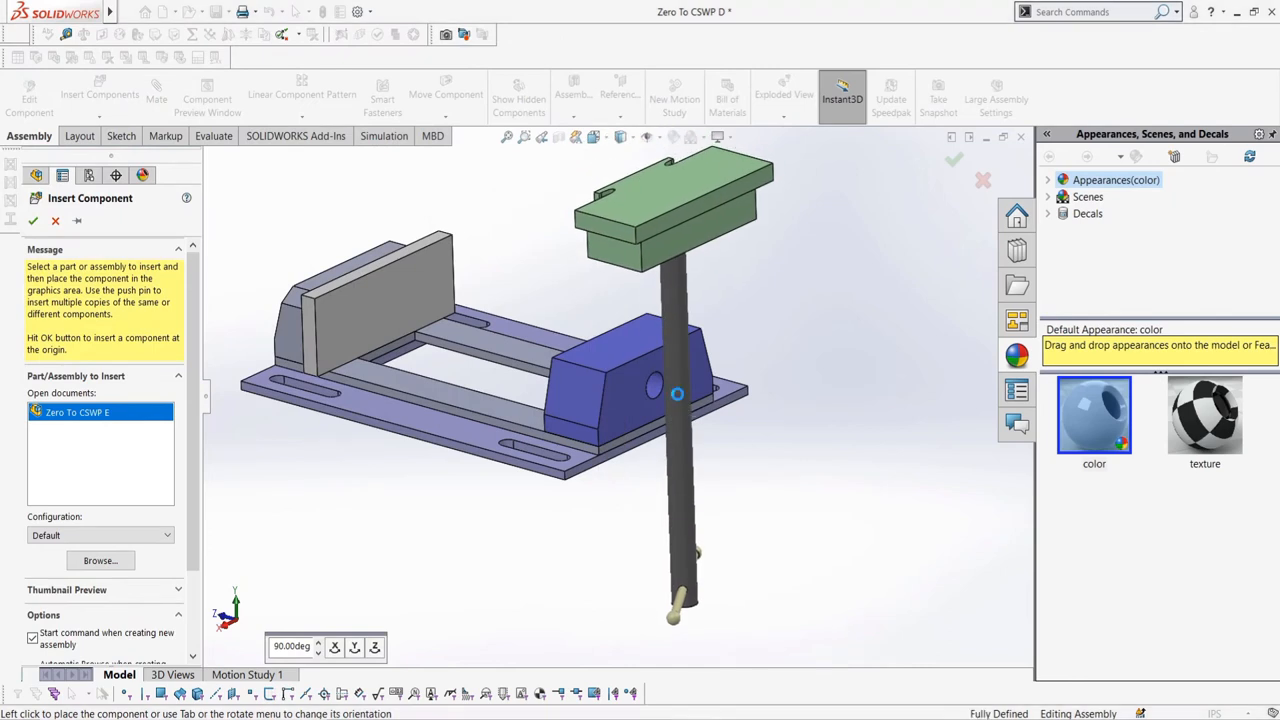
click(156, 95)
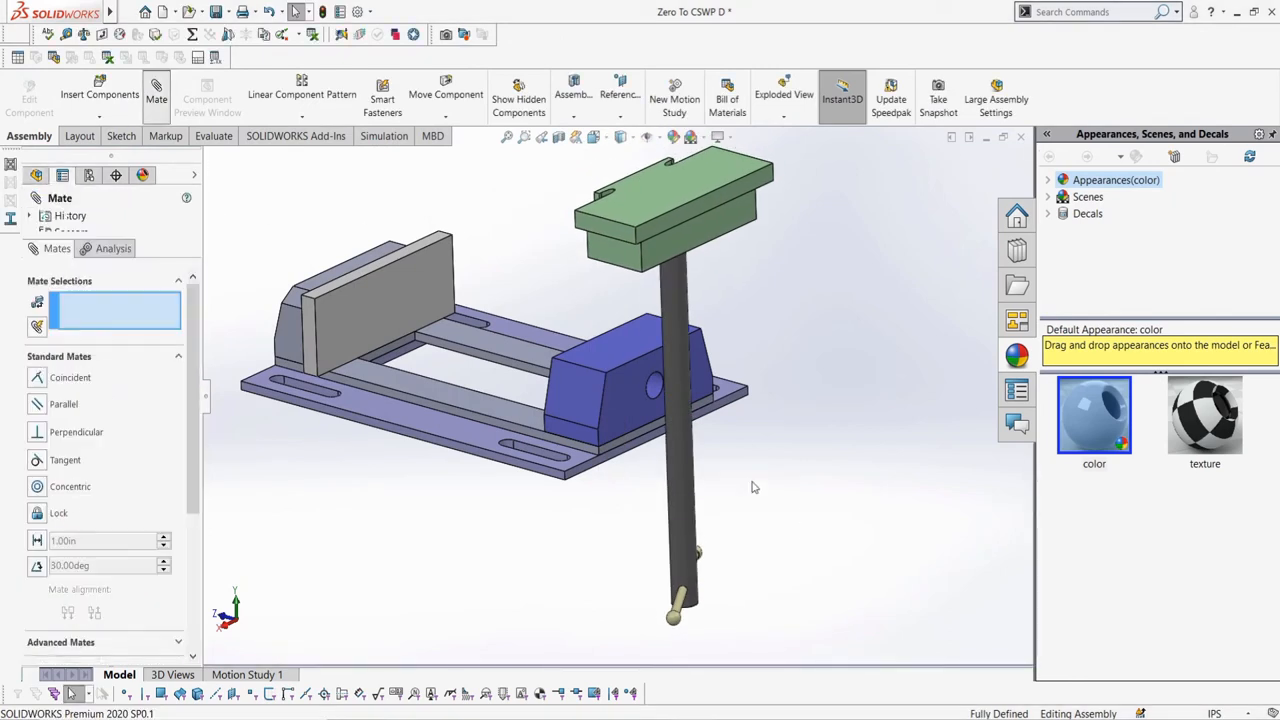
click(660, 390)
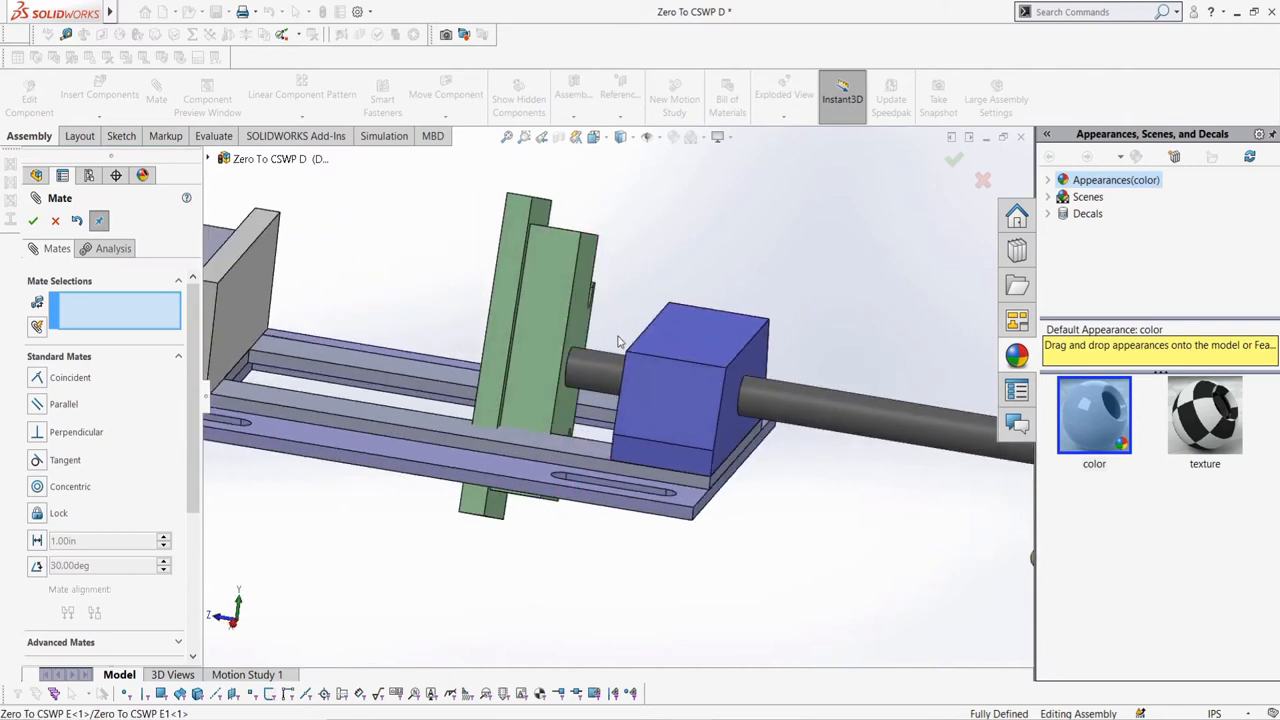
mouse_move(393, 308)
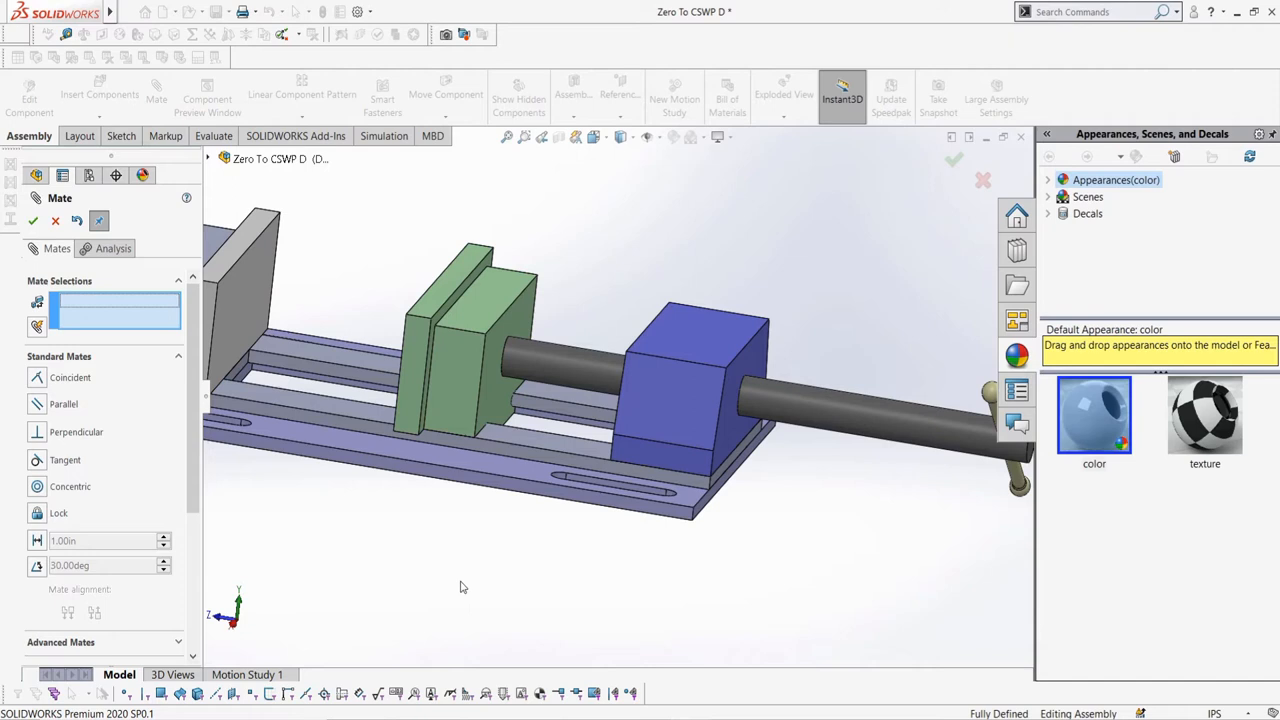
mouse_move(458, 582)
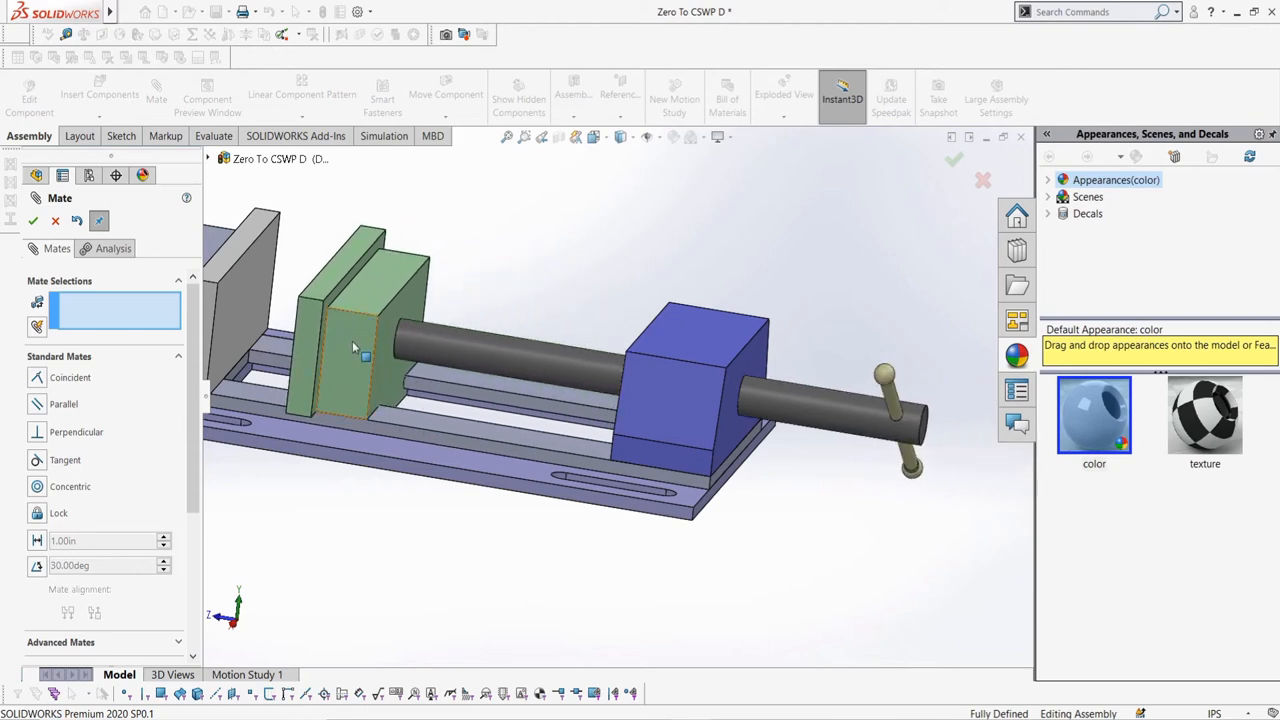
mouse_move(303, 363)
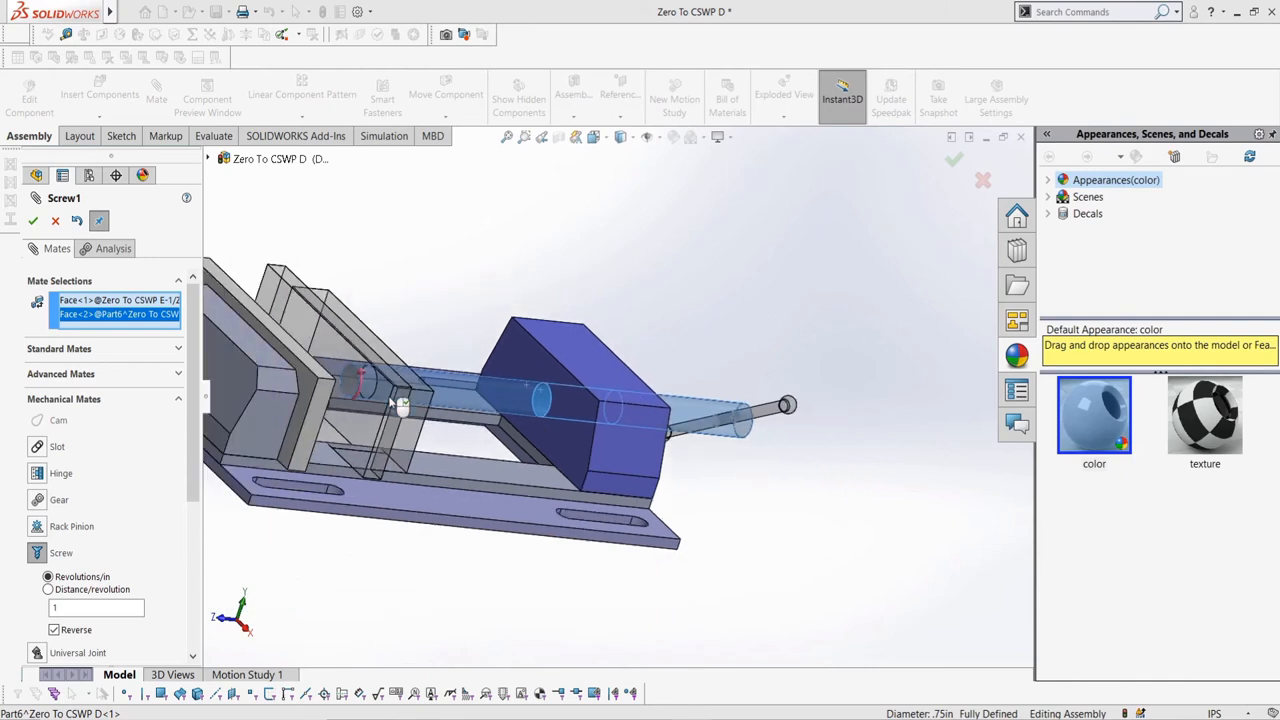
- Confirm the screw mate, drag the sliding jaw to test its travel, and rotate the view
click(55, 220)
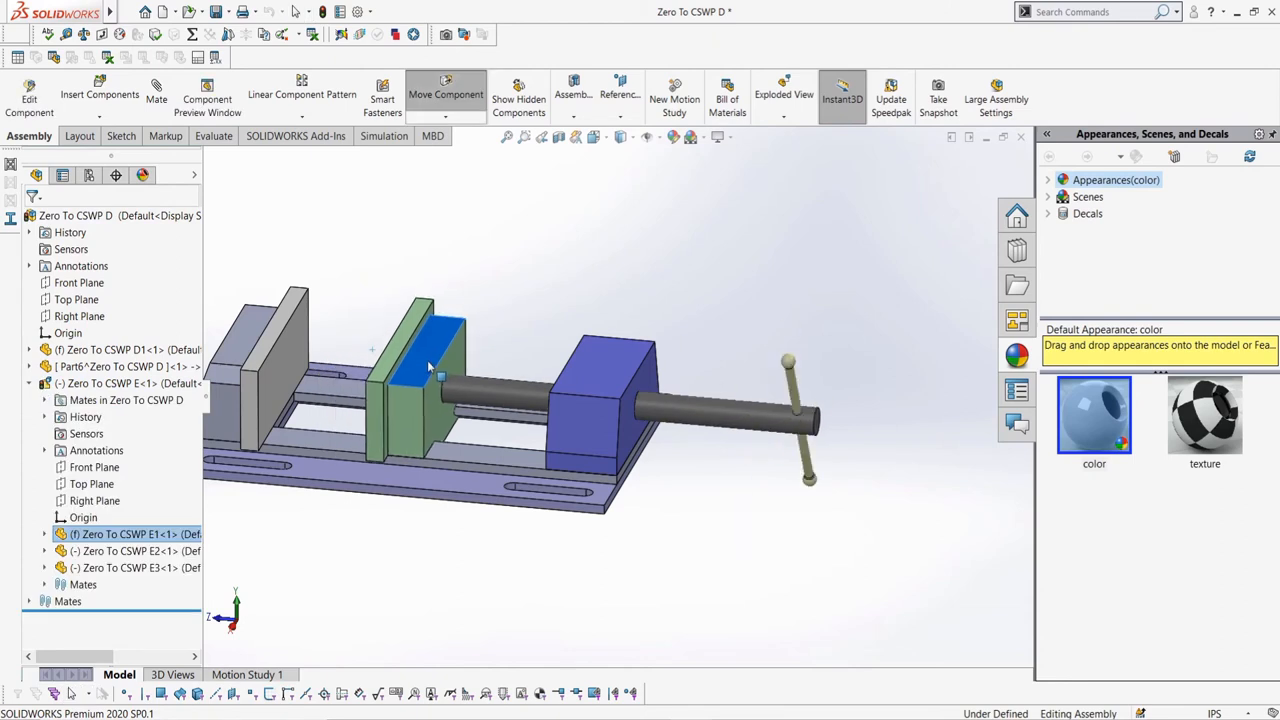
drag(430, 360, 385, 370)
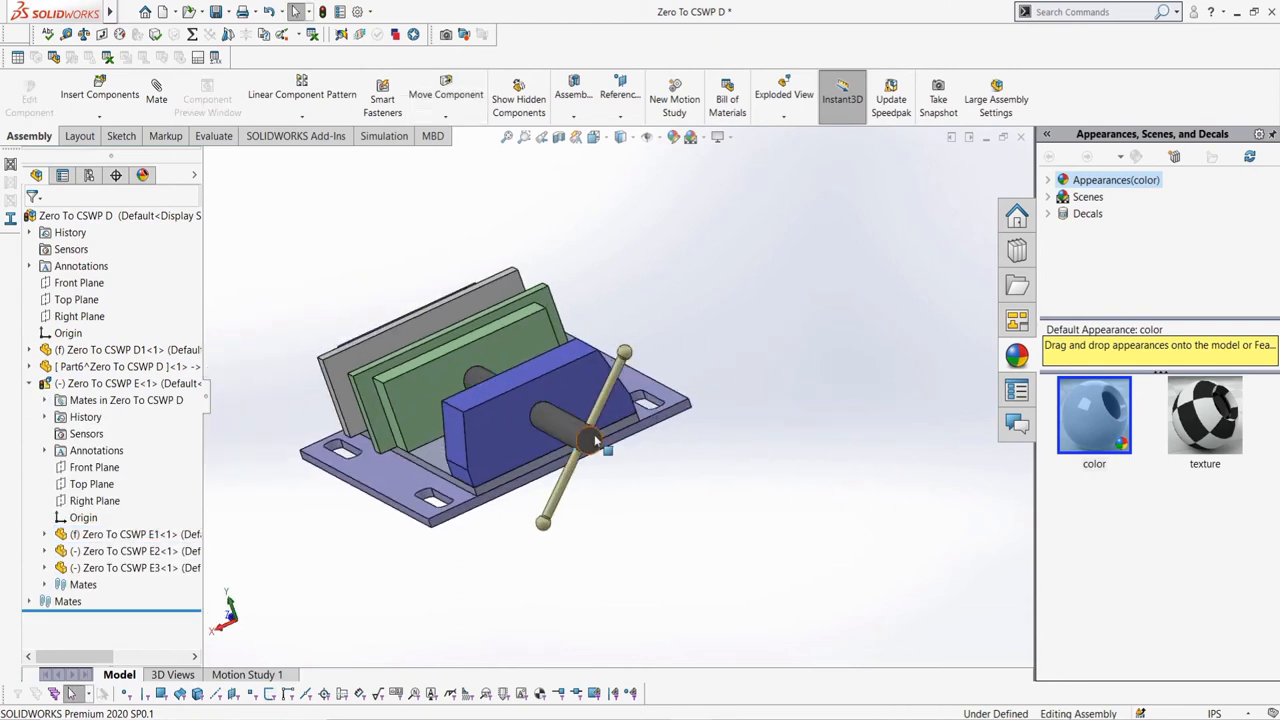
drag(595, 440, 647, 471)
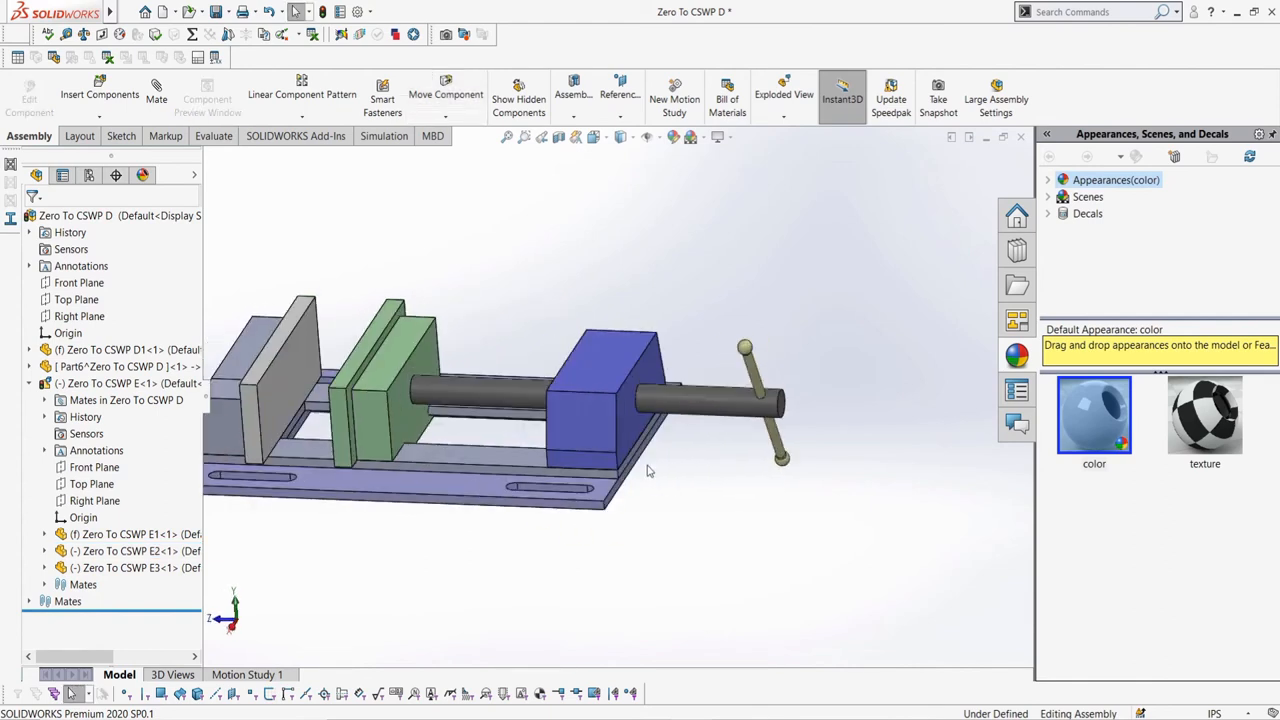
- Make Line4 of the Zero To CSWP E1 sketch collinear with a face of base D1
click(130, 534)
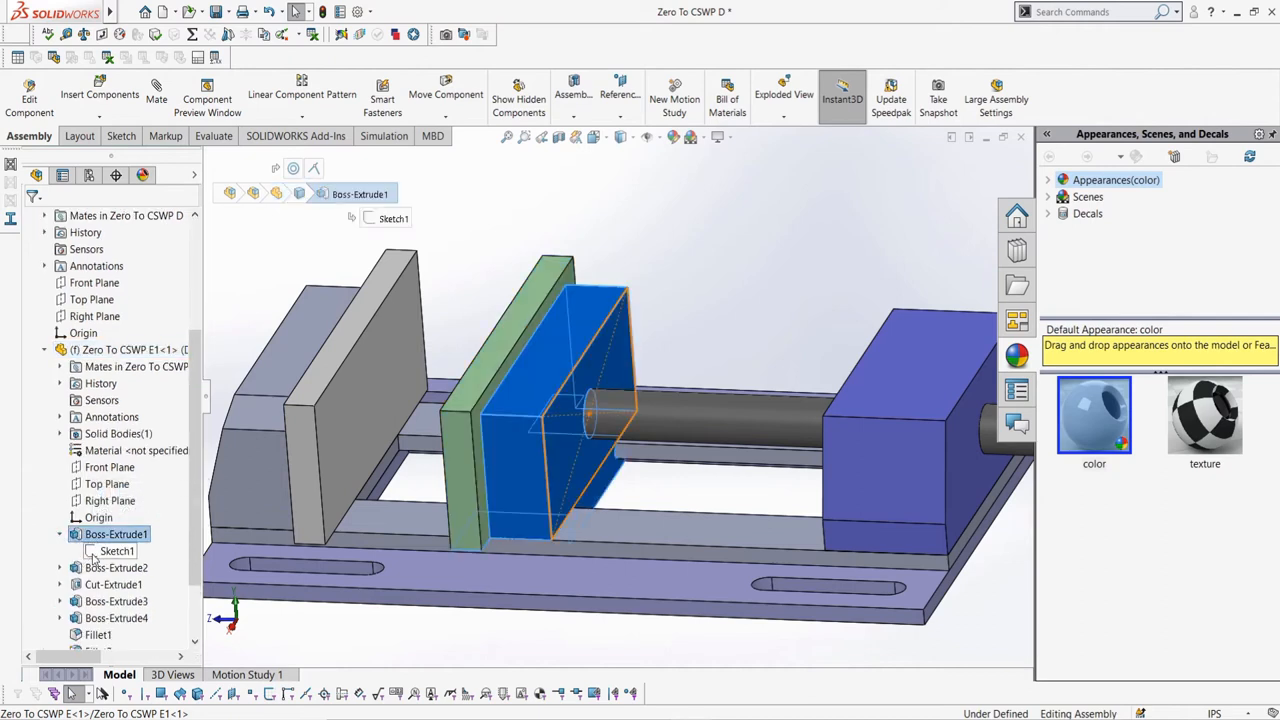
right_click(125, 349)
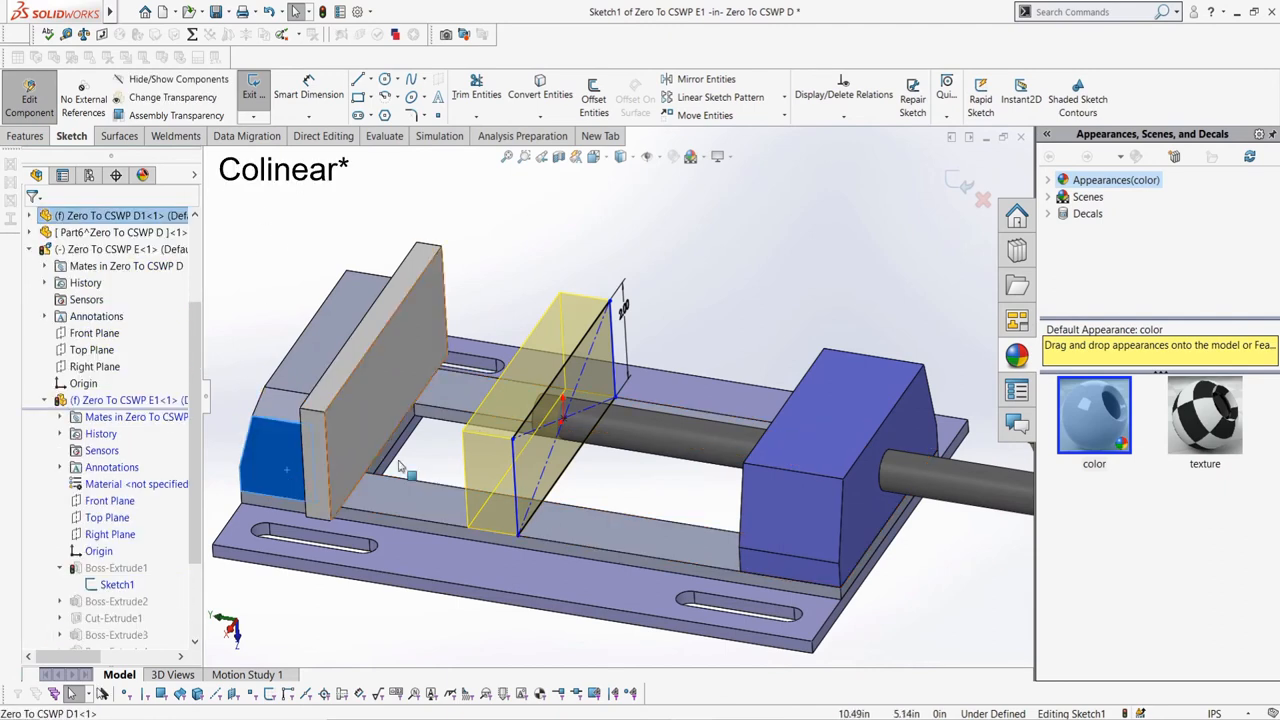
click(410, 475)
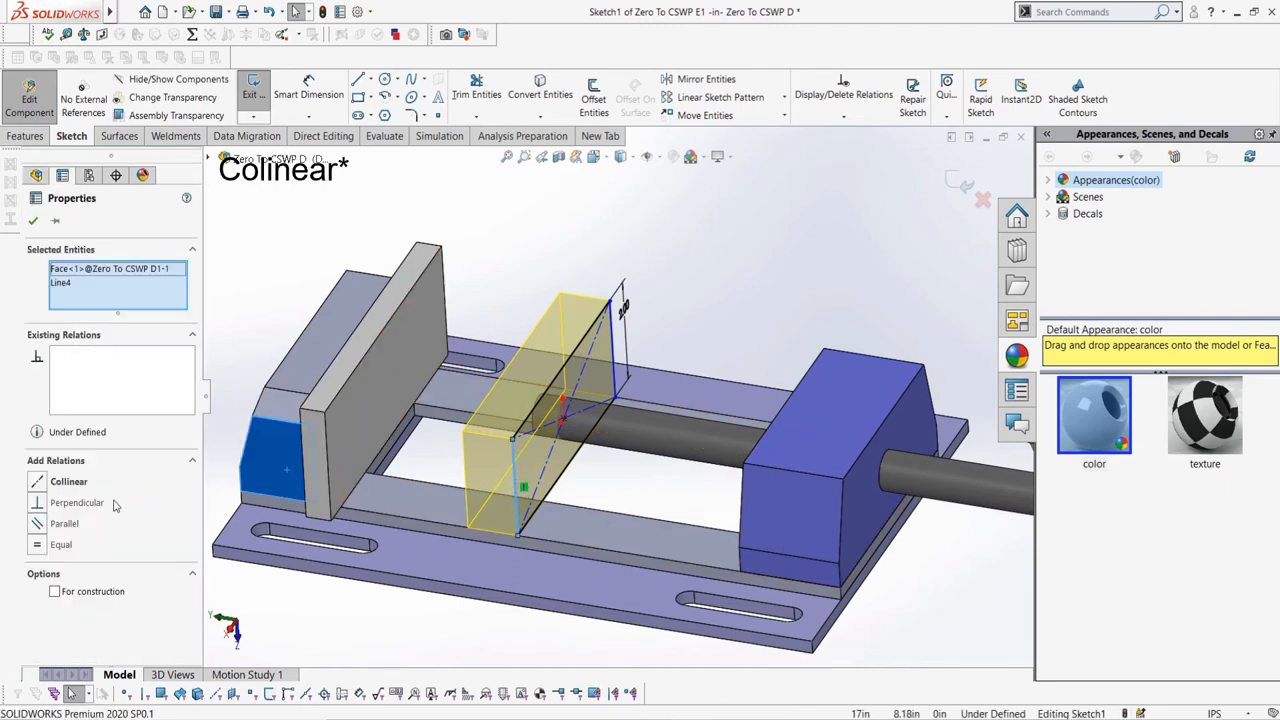
click(34, 220)
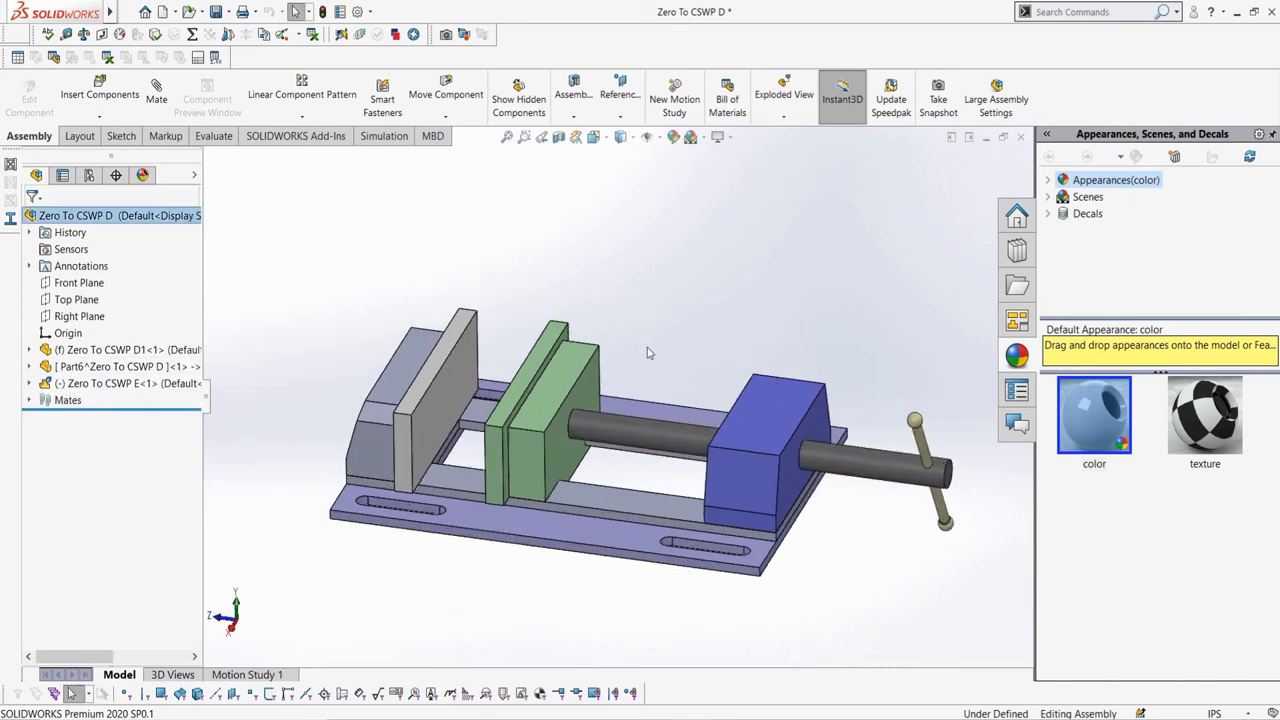
mouse_move(655, 363)
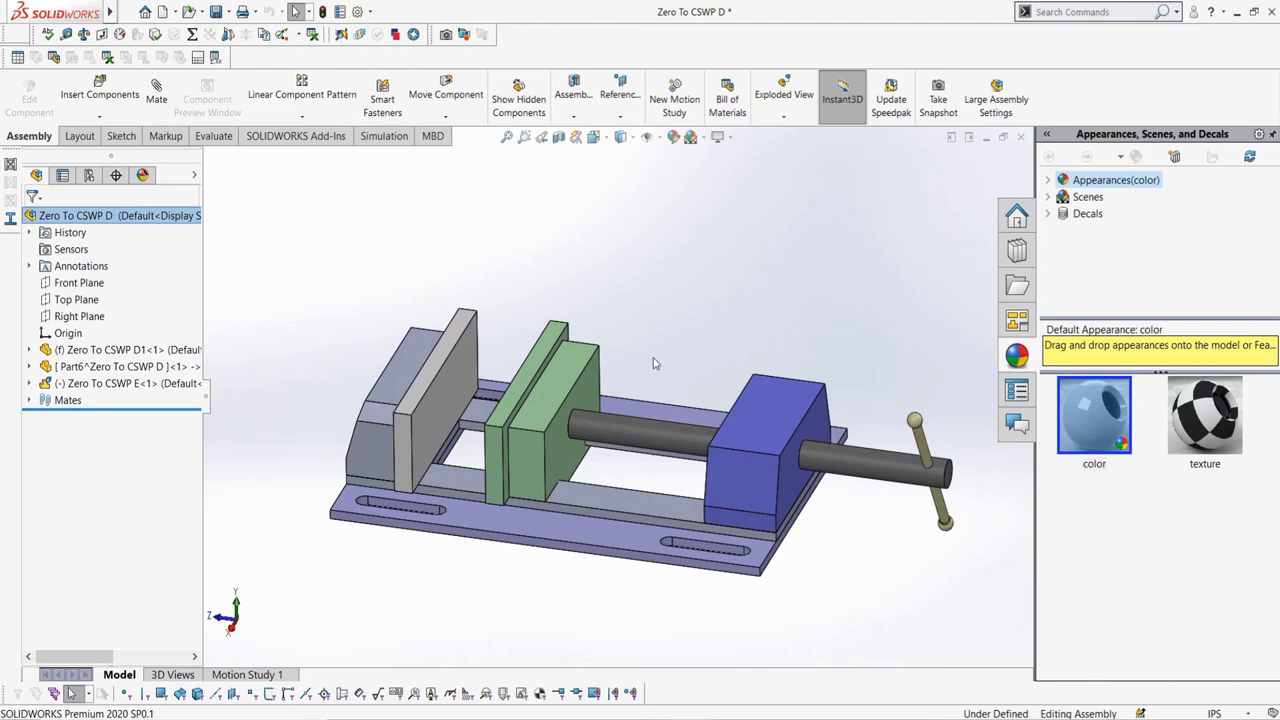
click(30, 333)
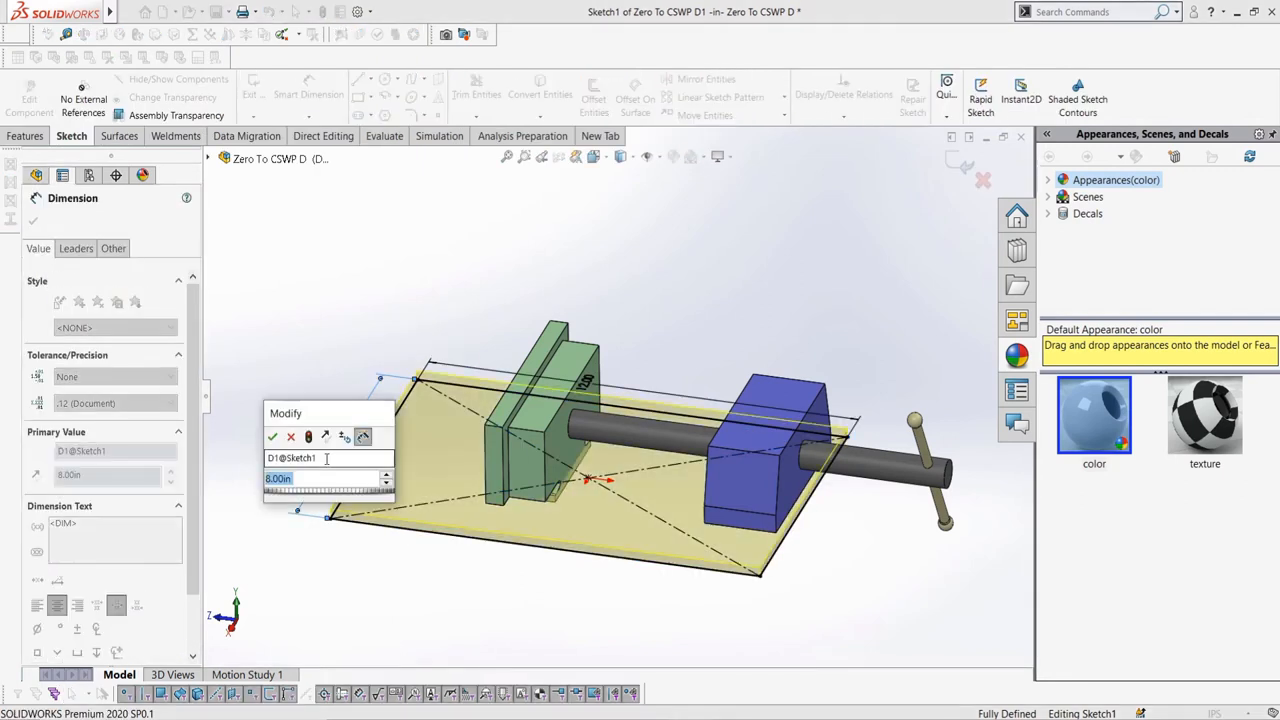
- Confirm the new D1@Sketch1 base plate value so the jaw rebuilds with it
click(272, 437)
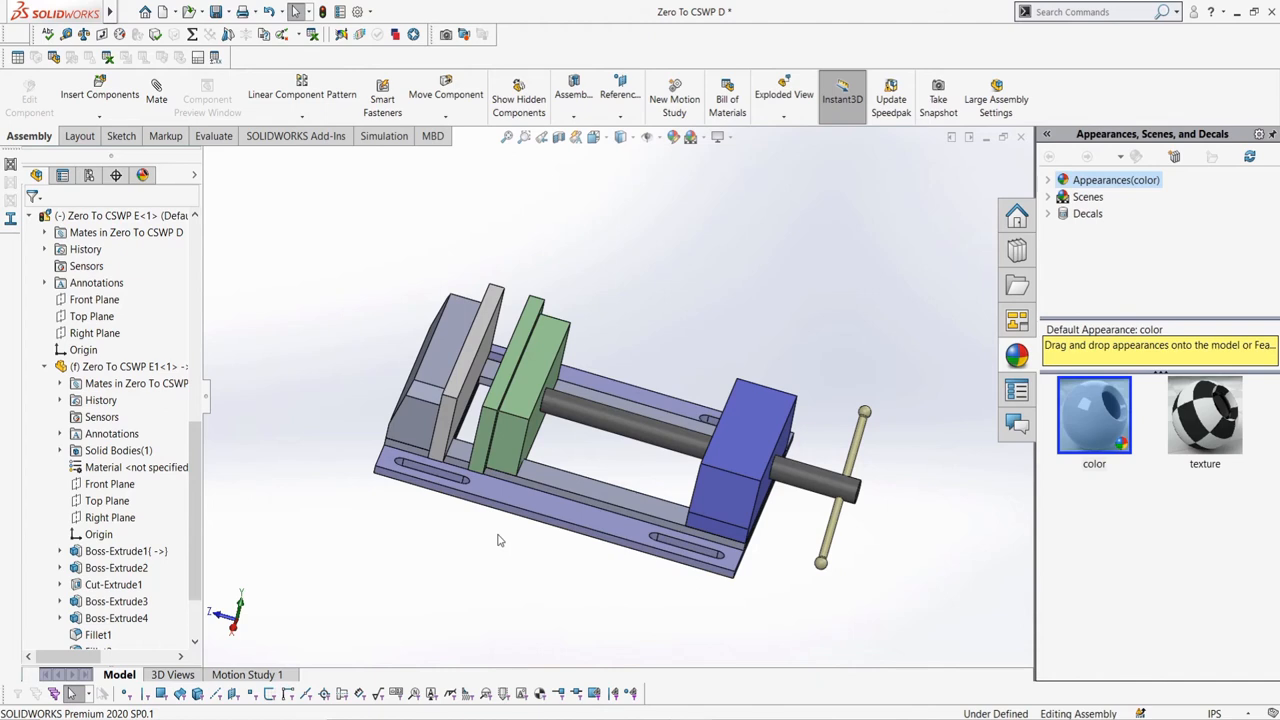
mouse_move(213, 136)
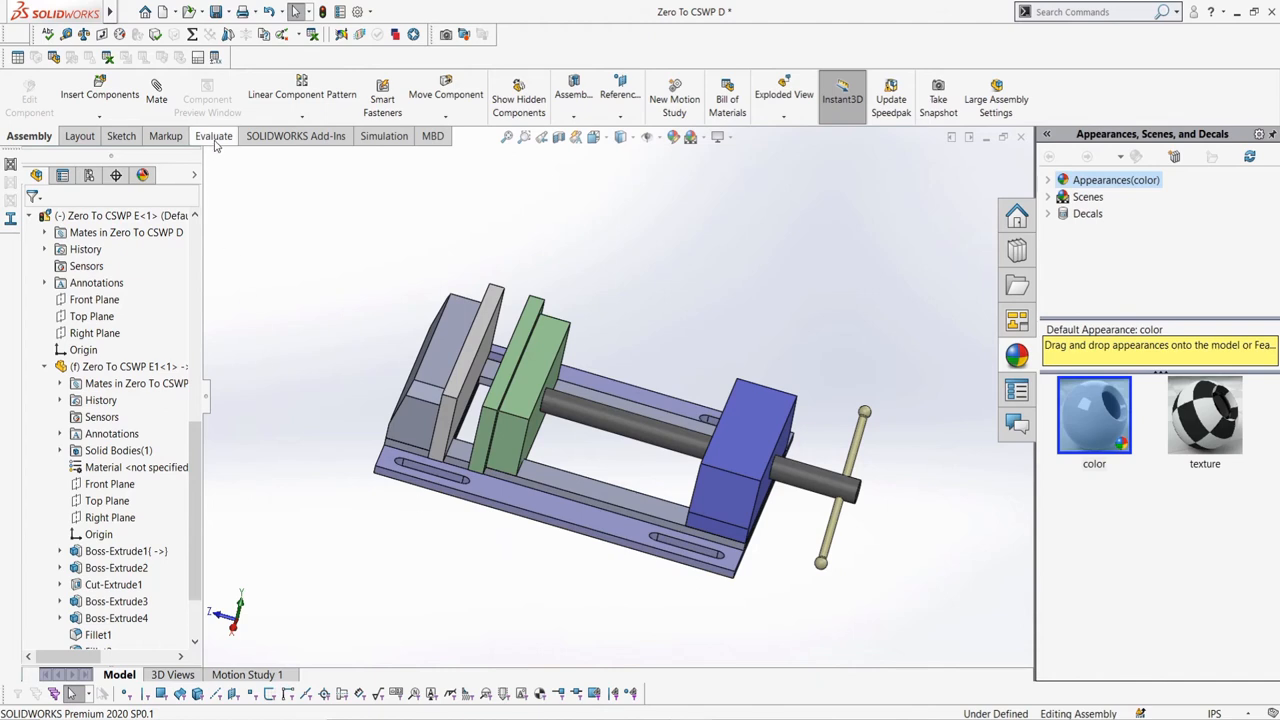
- Calculate interferences for the vise and expand Interference1 to show the D1–E1 clash
click(213, 135)
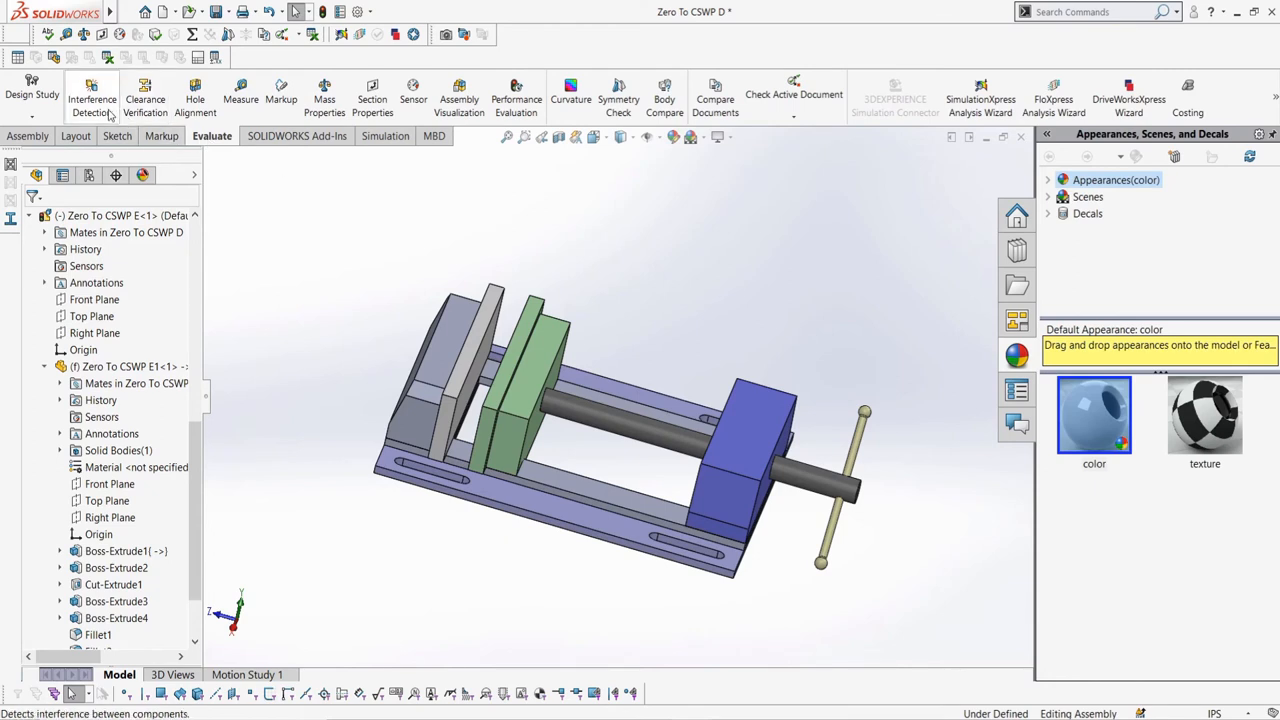
click(91, 92)
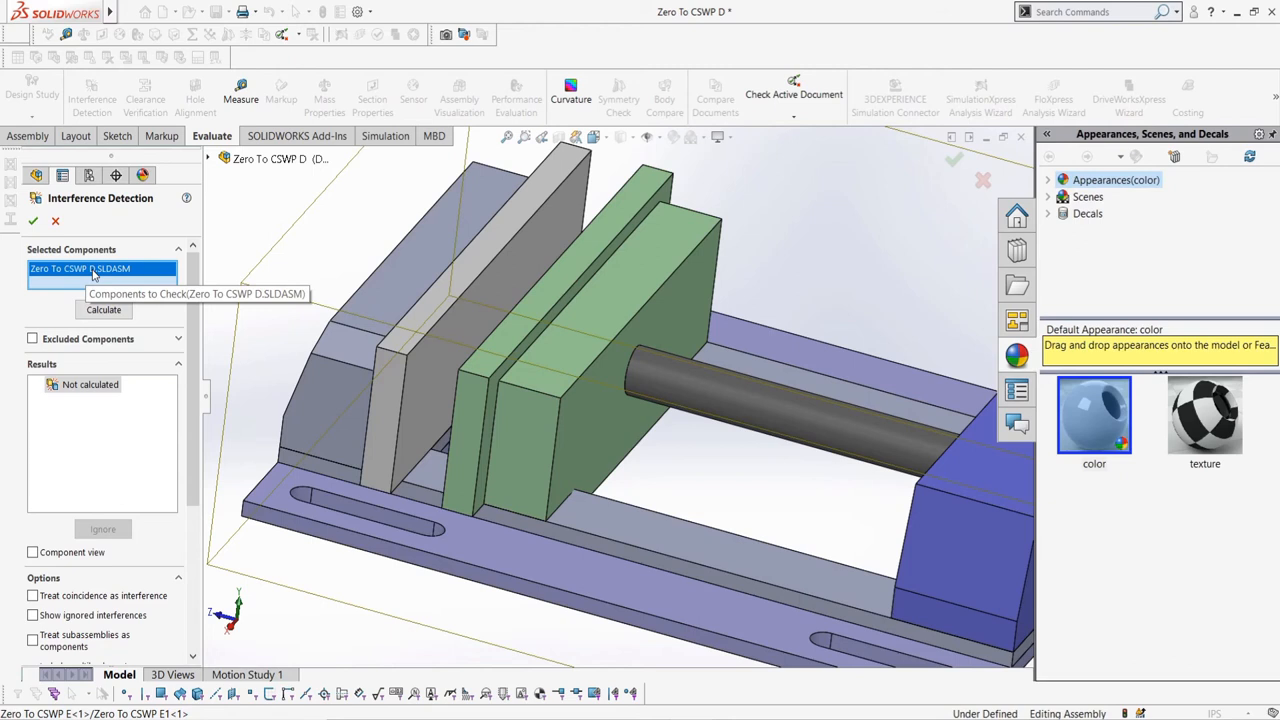
mouse_move(100, 275)
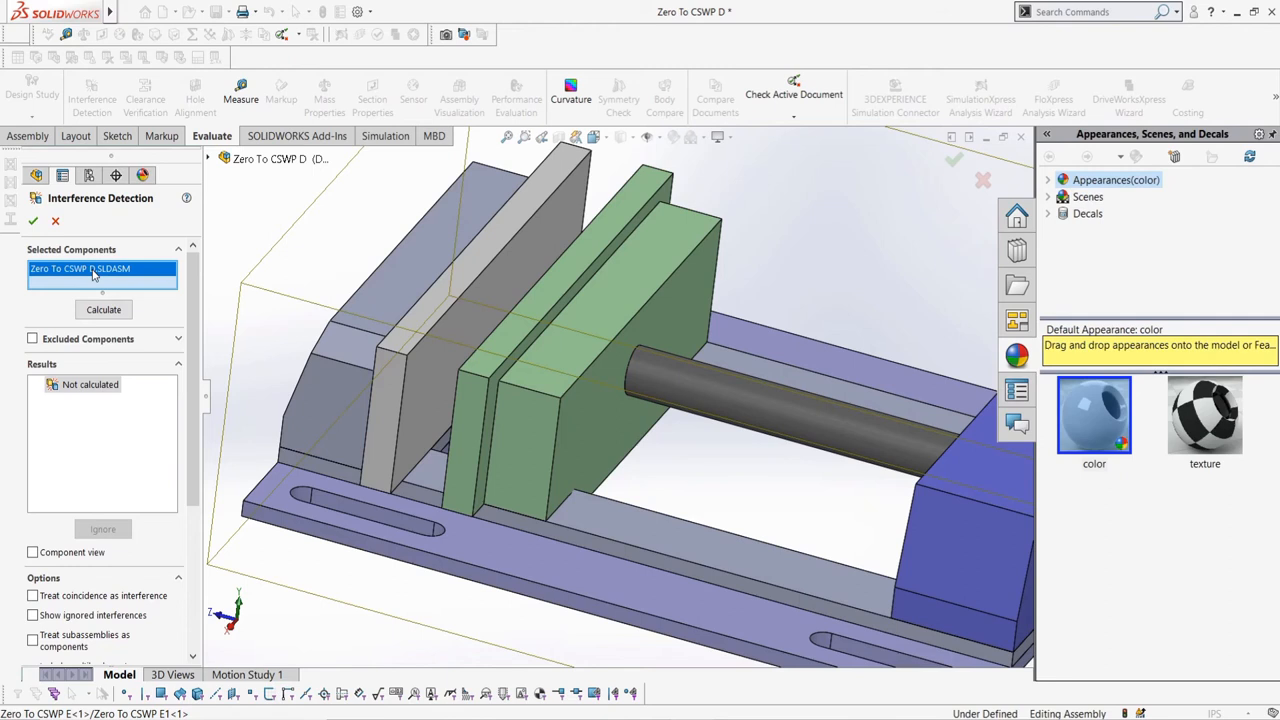
click(103, 309)
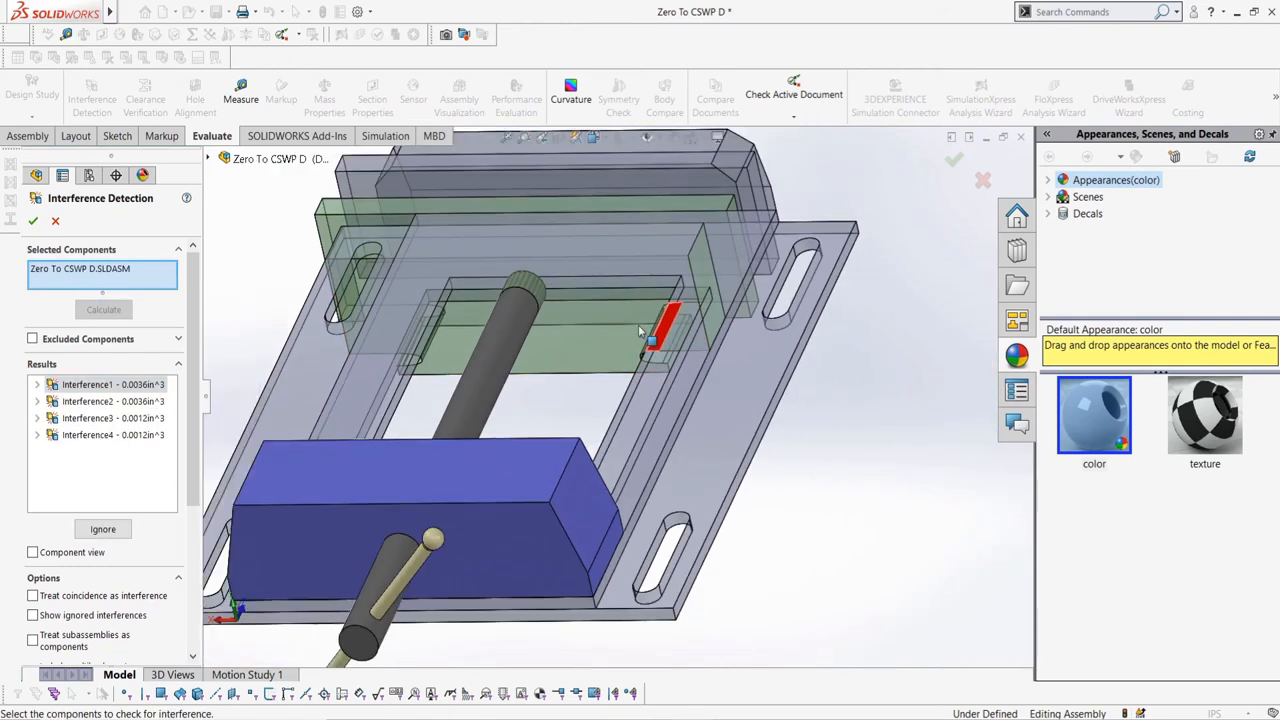
click(87, 384)
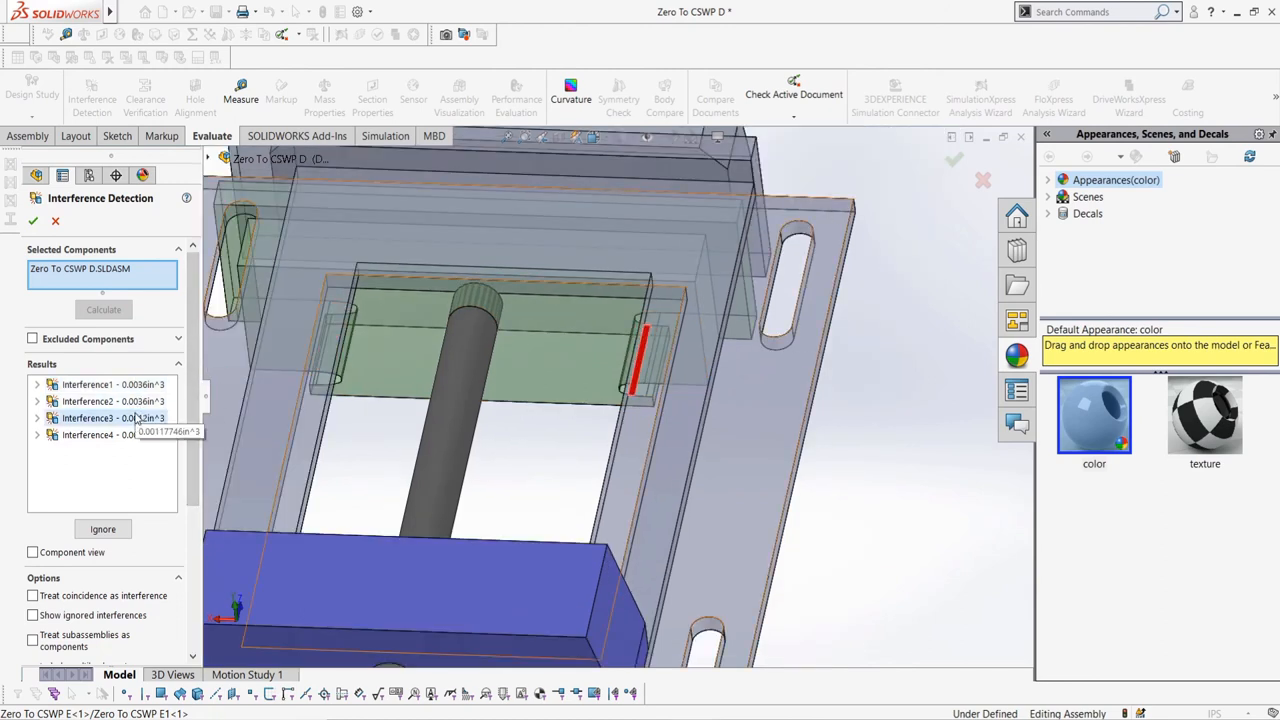
click(37, 384)
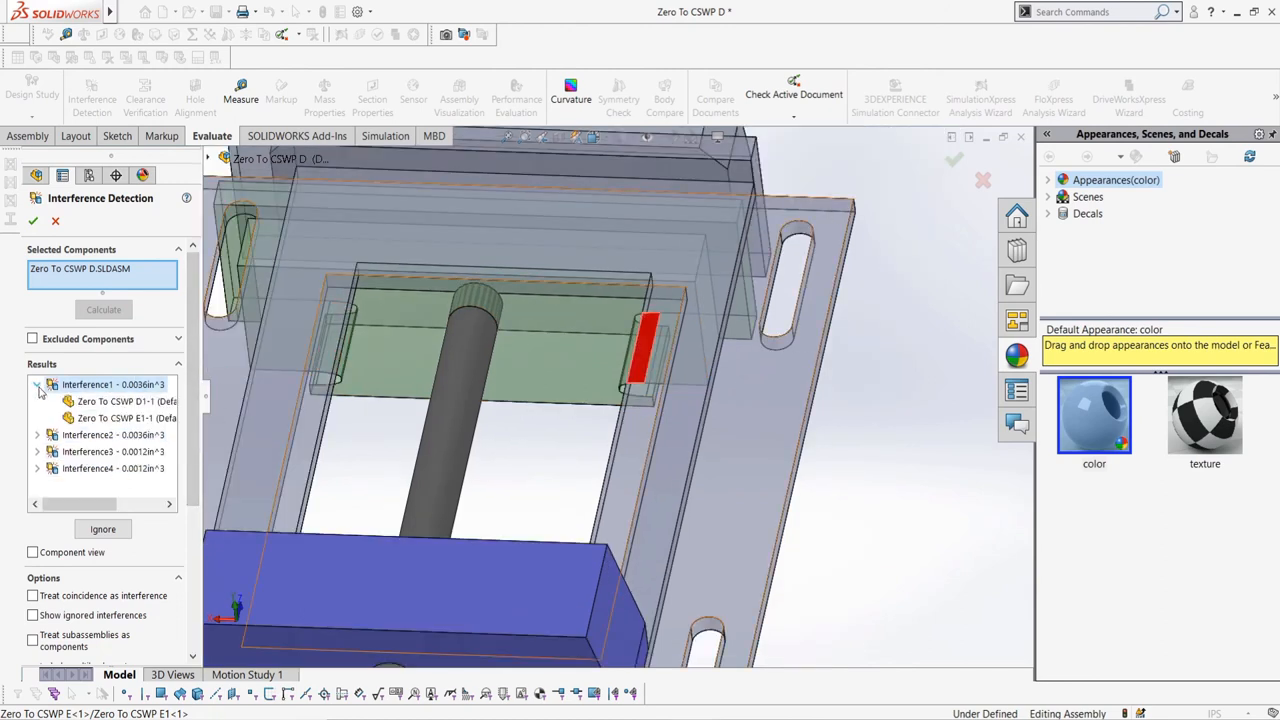
click(37, 384)
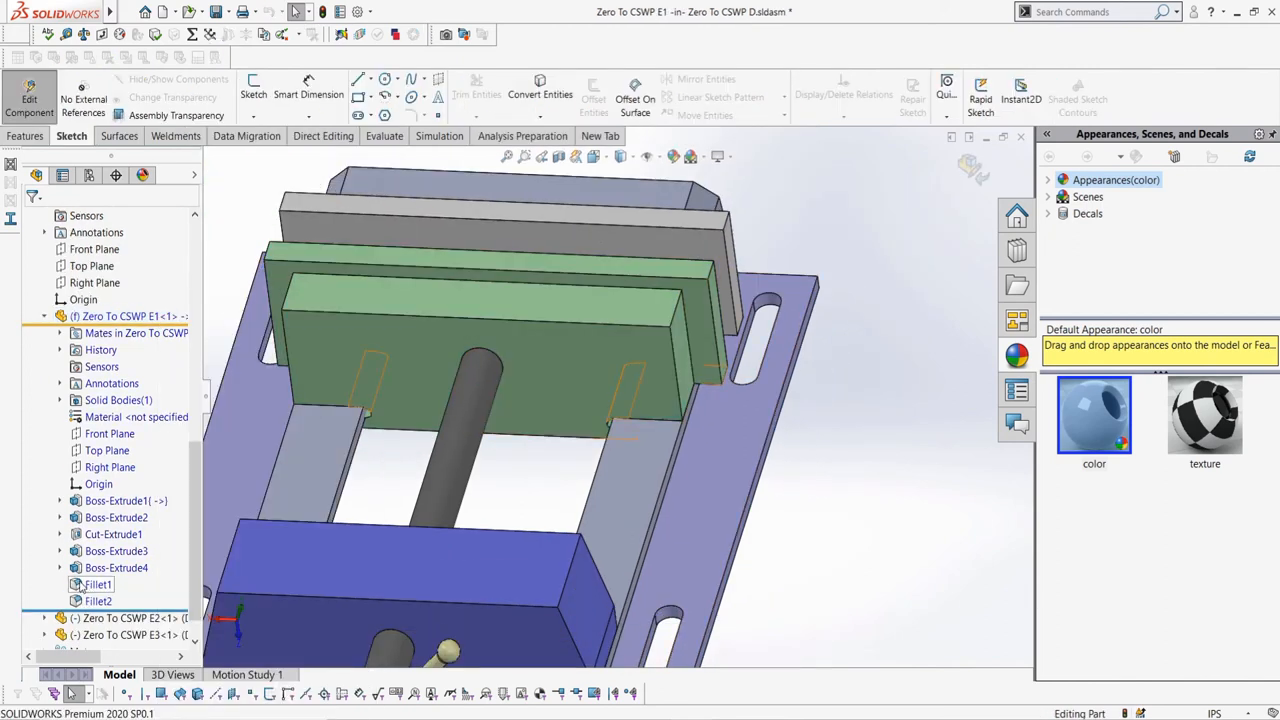
- Delete Fillet1 and Fillet2 from E1, then recalculate assembly interferences
key(Delete)
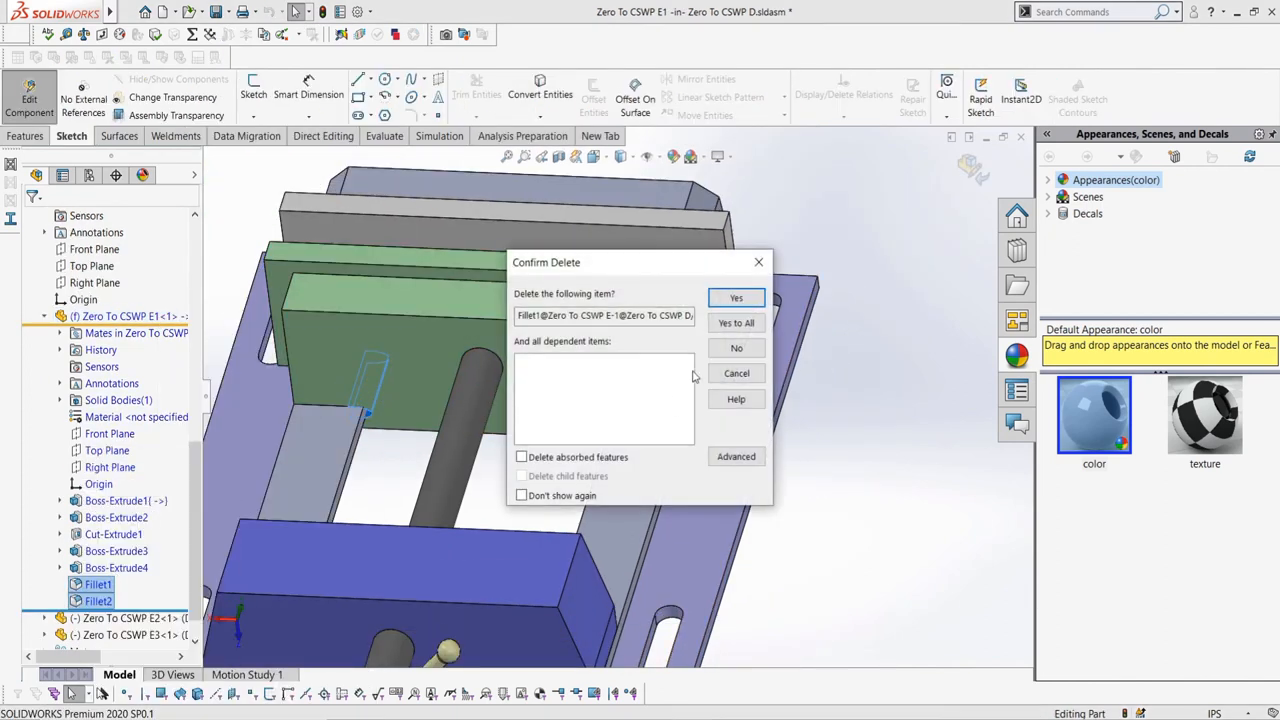
click(736, 297)
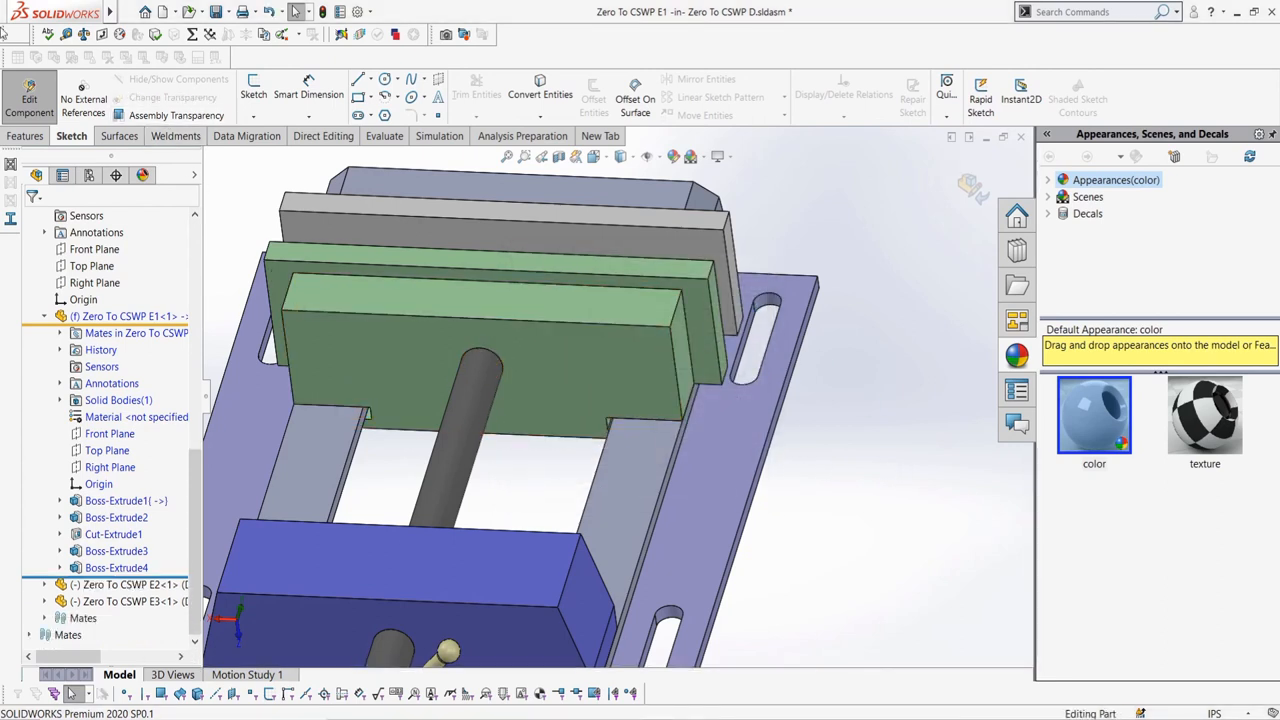
click(92, 95)
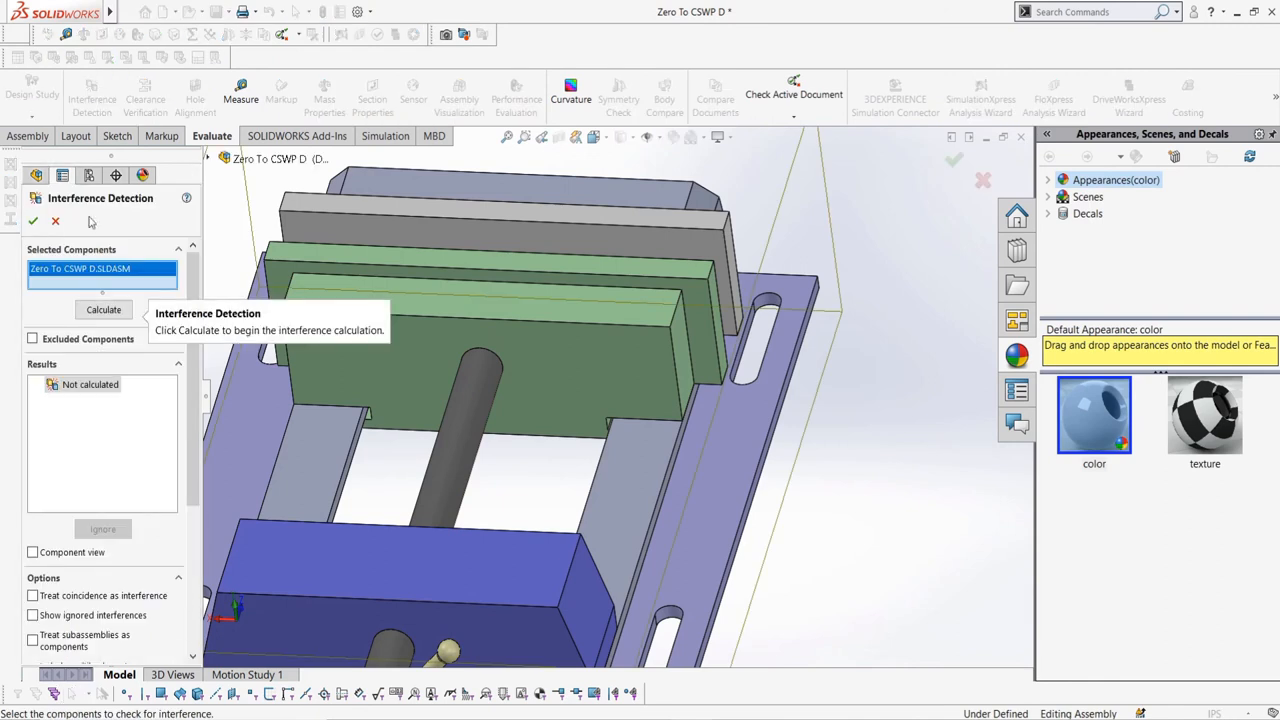
click(103, 309)
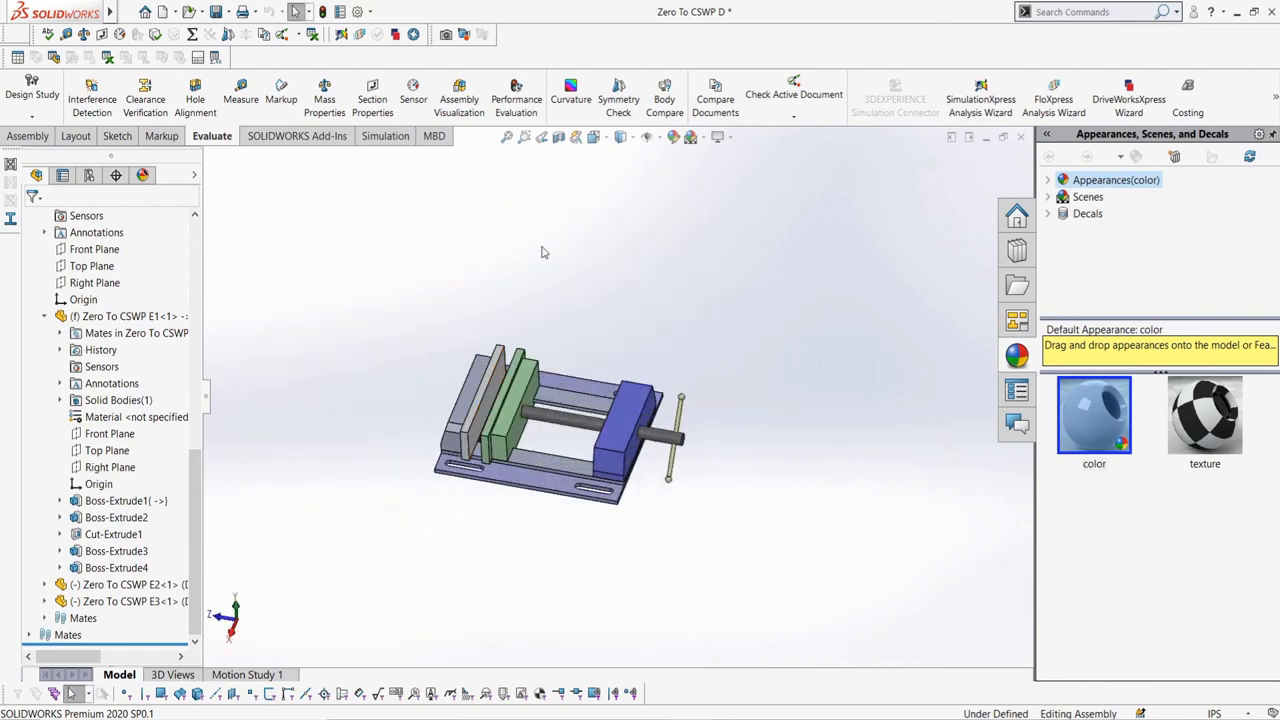
- Drag the sliding jaw along the rails using Move Component with collision detection
click(28, 135)
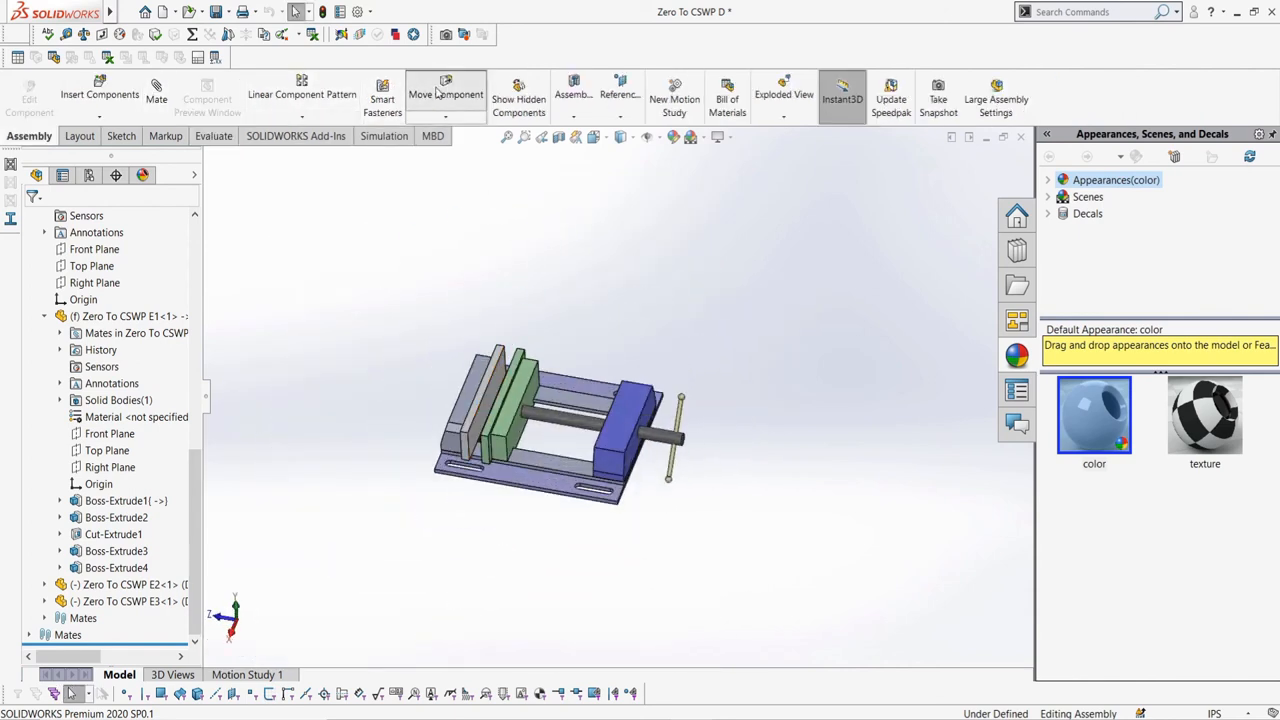
click(445, 93)
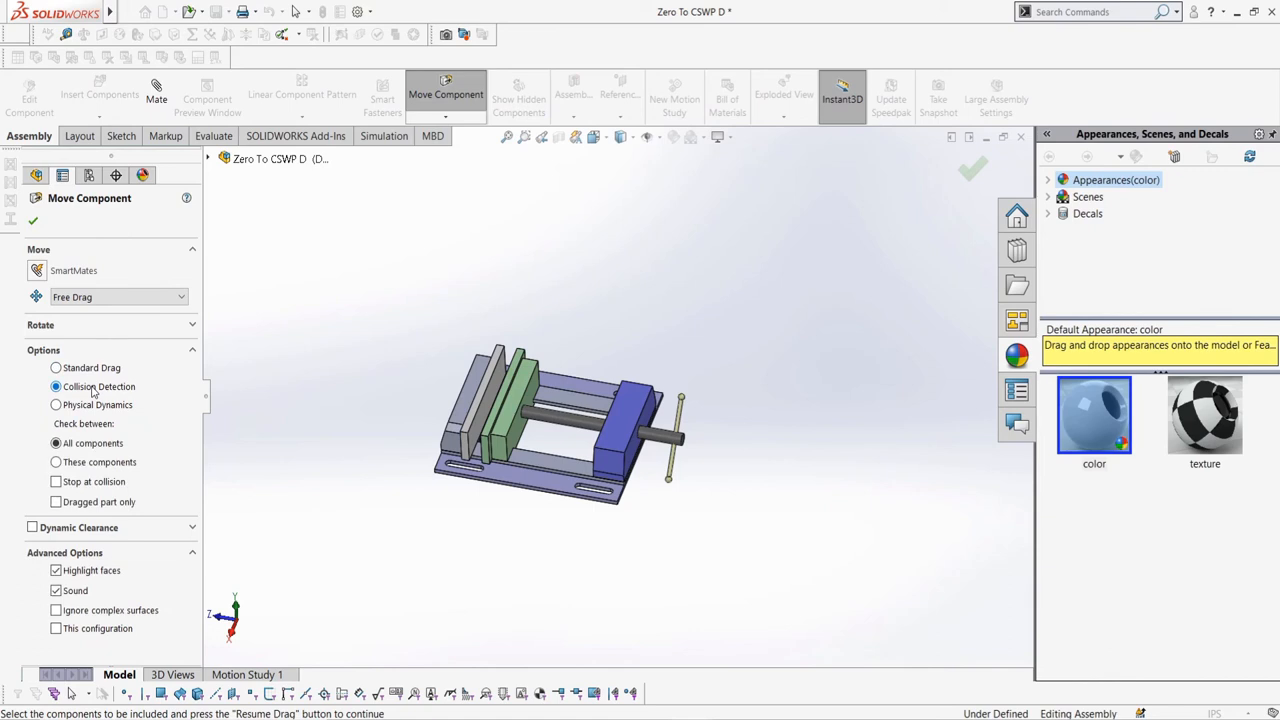
click(56, 481)
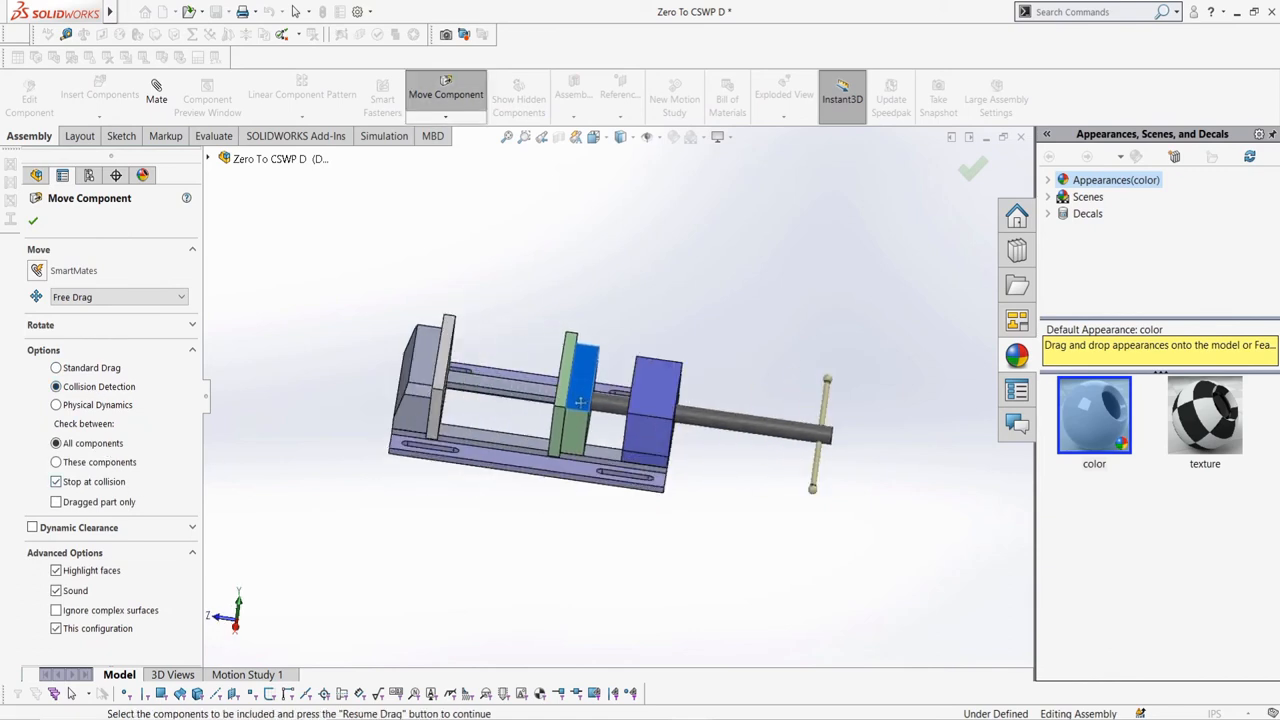
scroll(up, 3)
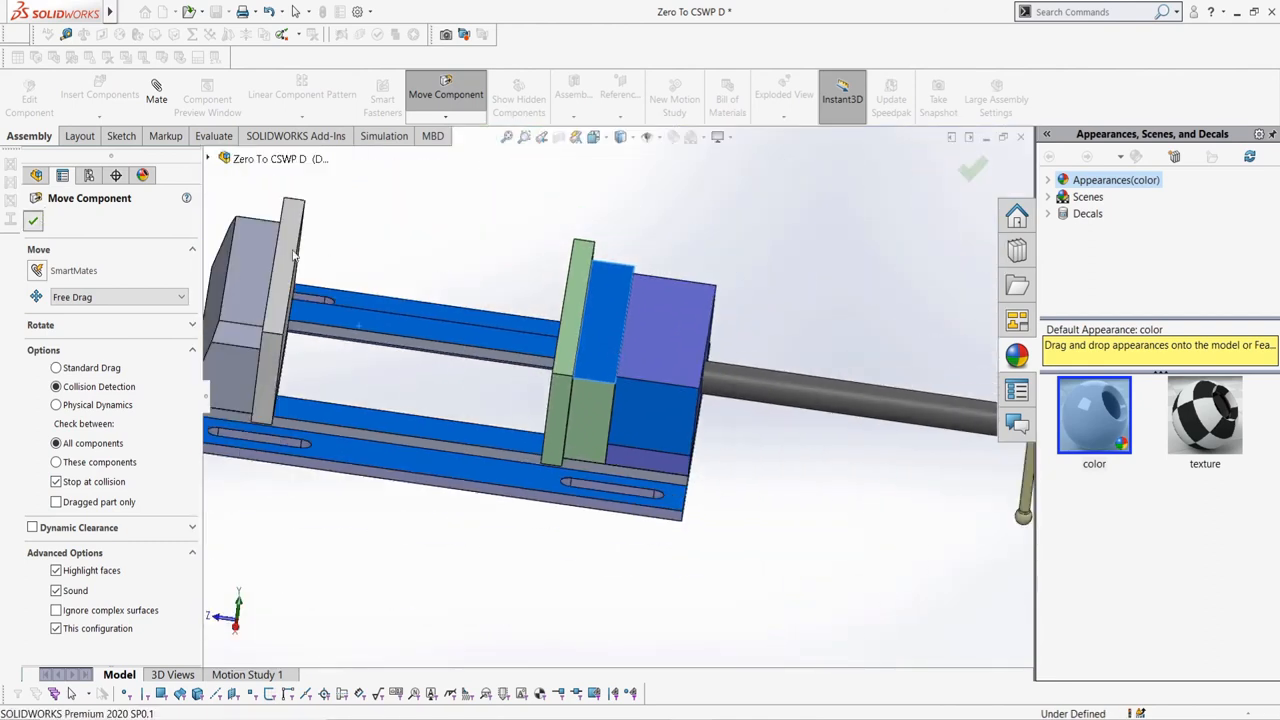
click(33, 221)
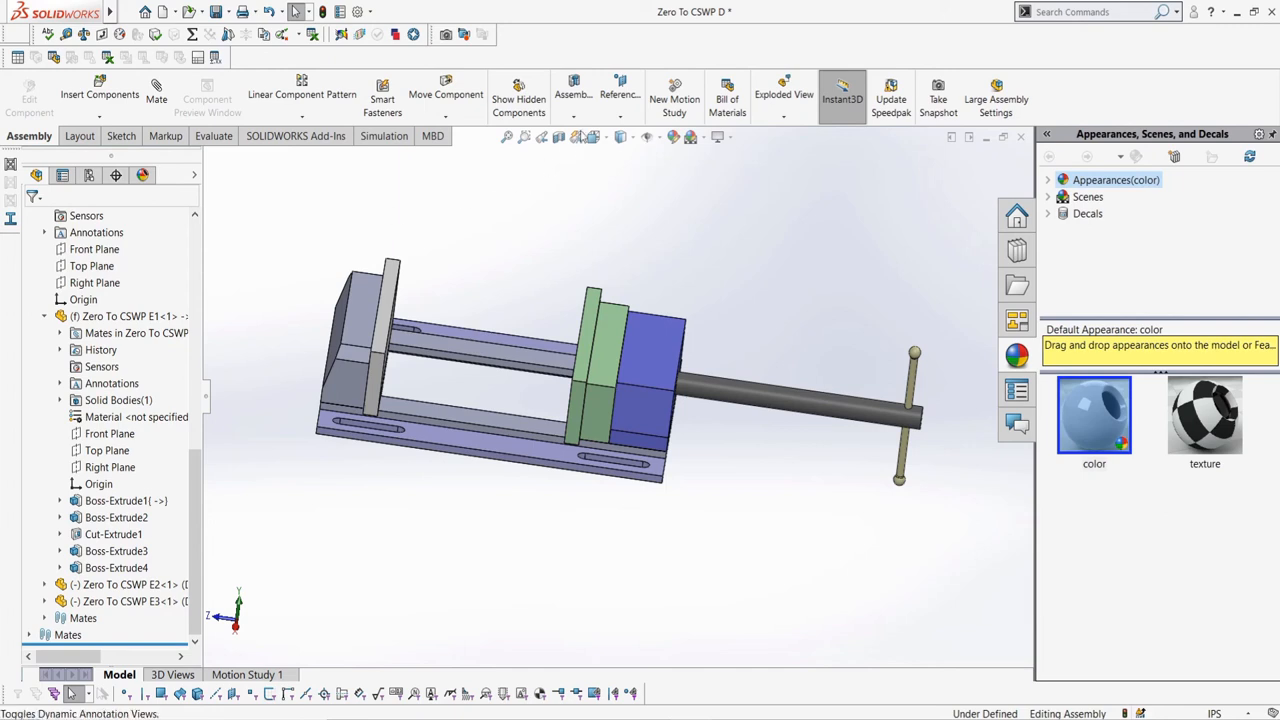
- Define Coordinate System1 from a base corner vertex and base edges for the axes
click(619, 94)
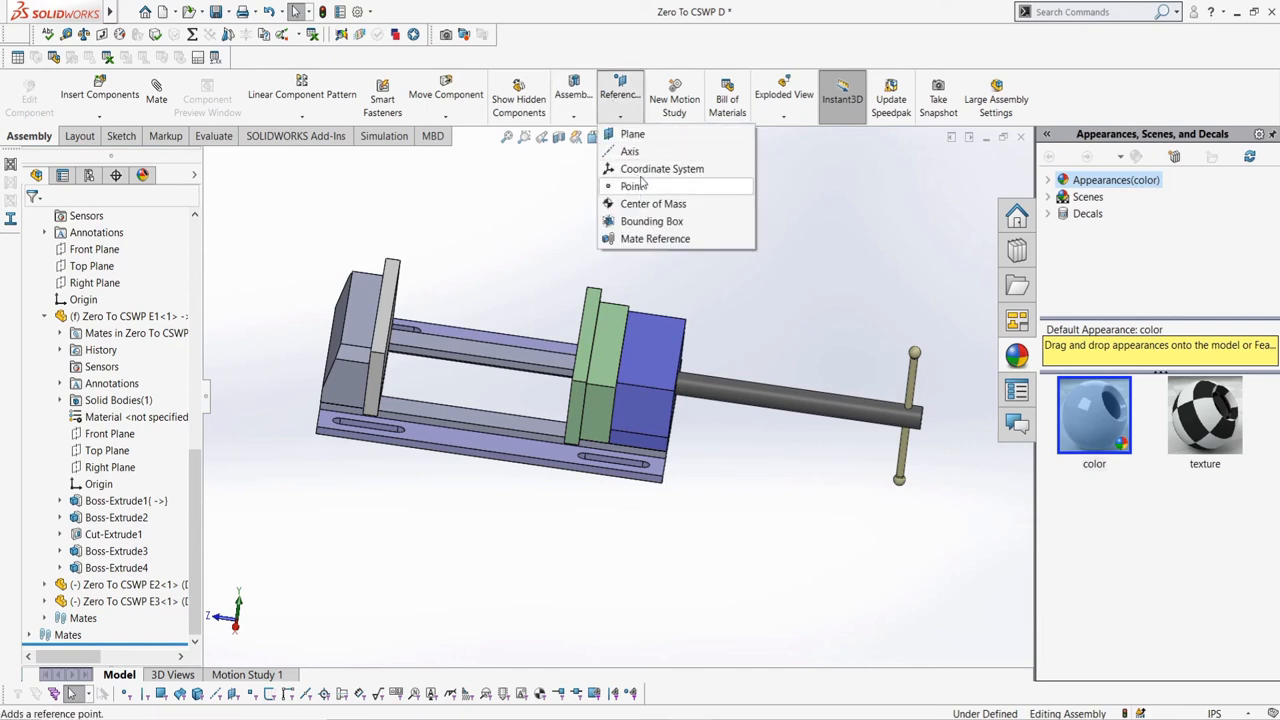
click(662, 168)
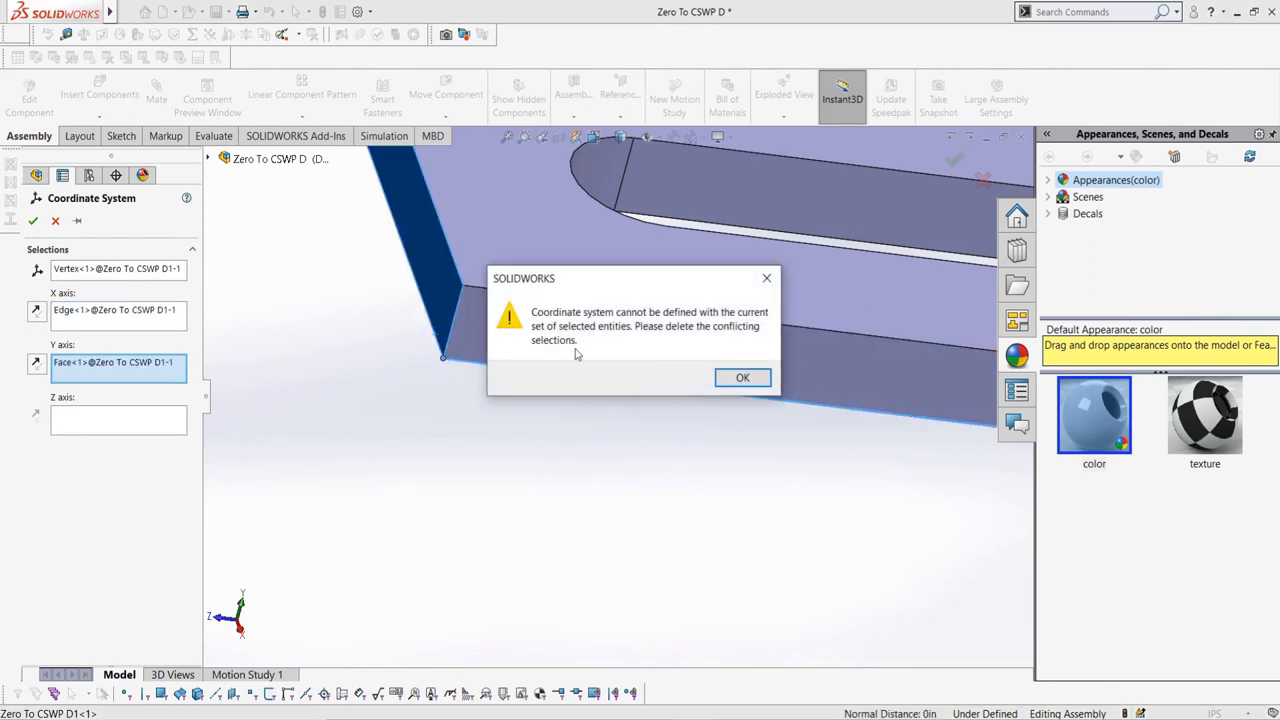
click(742, 377)
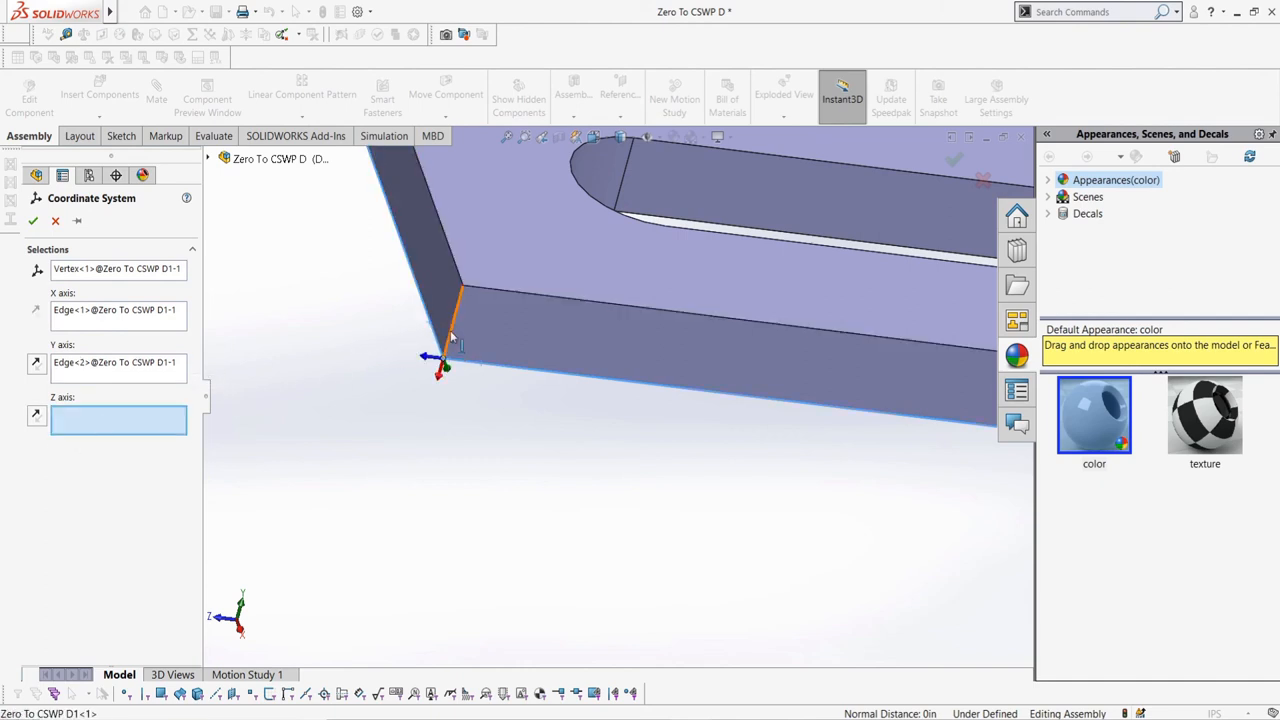
click(460, 295)
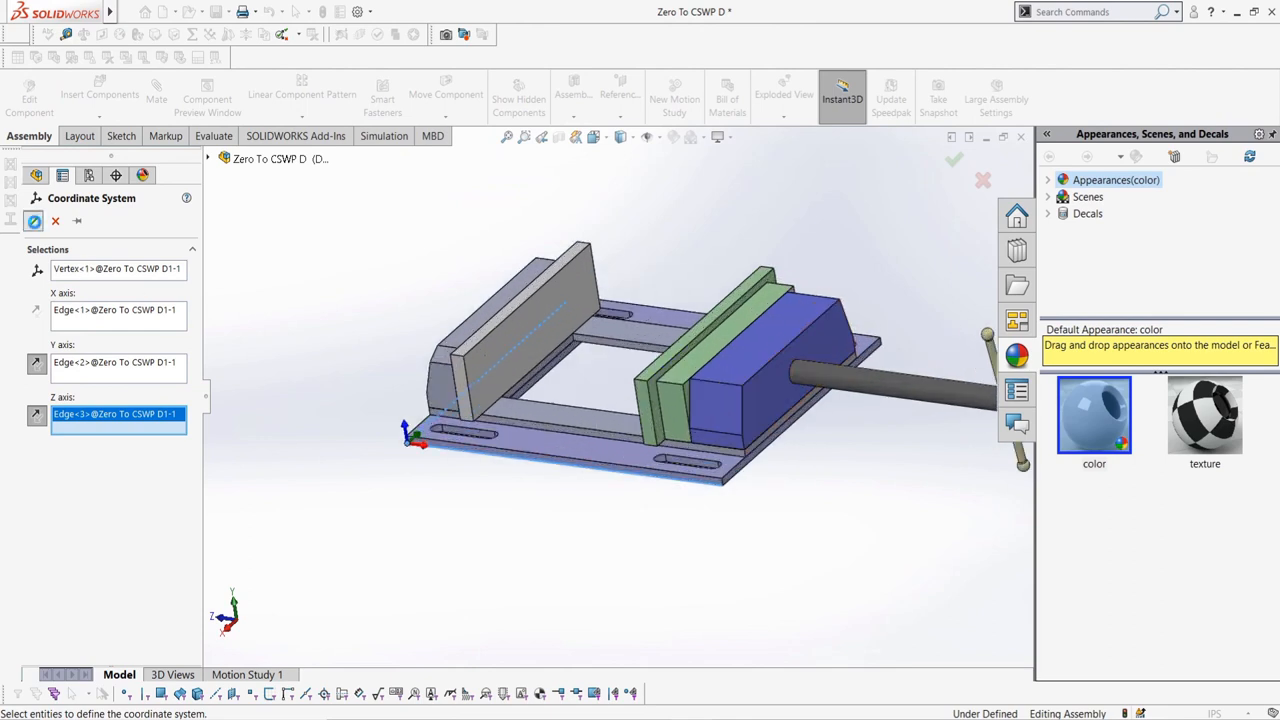
click(953, 159)
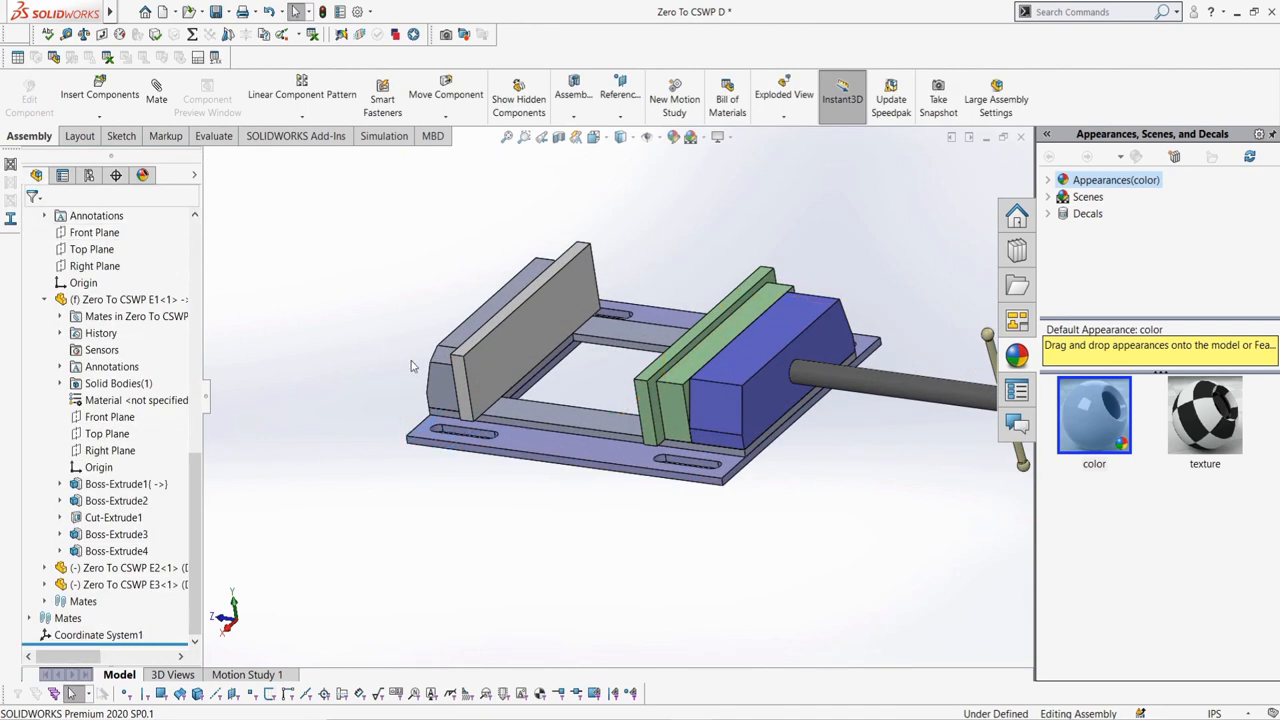
mouse_move(230, 170)
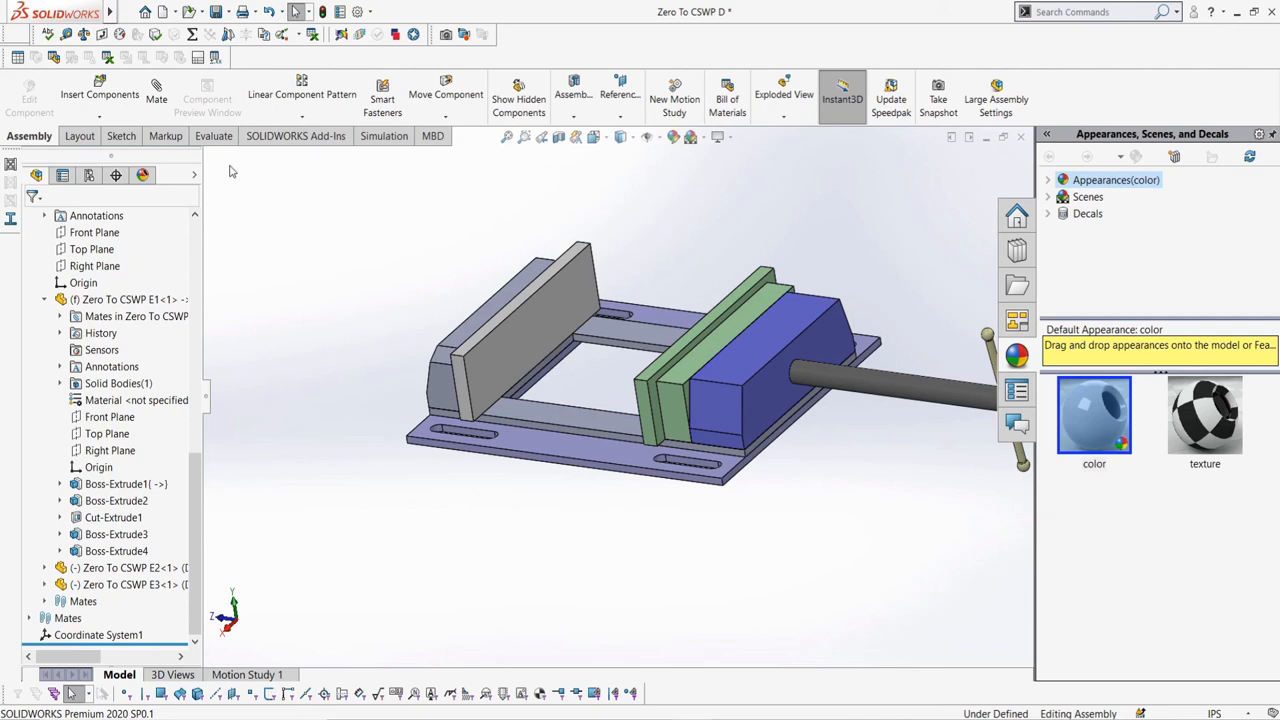
- Override center of mass to X 7.23in, Y 5.00in, Z 1.14in in Coordinate System1
click(212, 135)
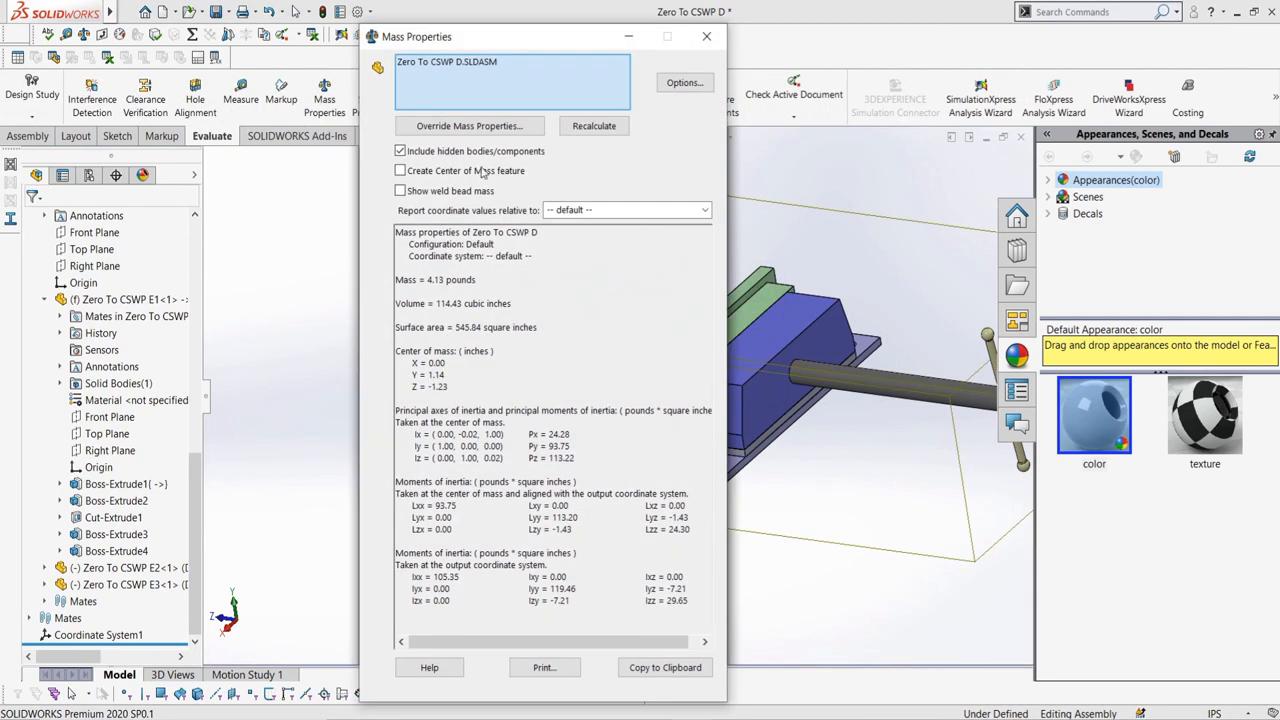
click(469, 125)
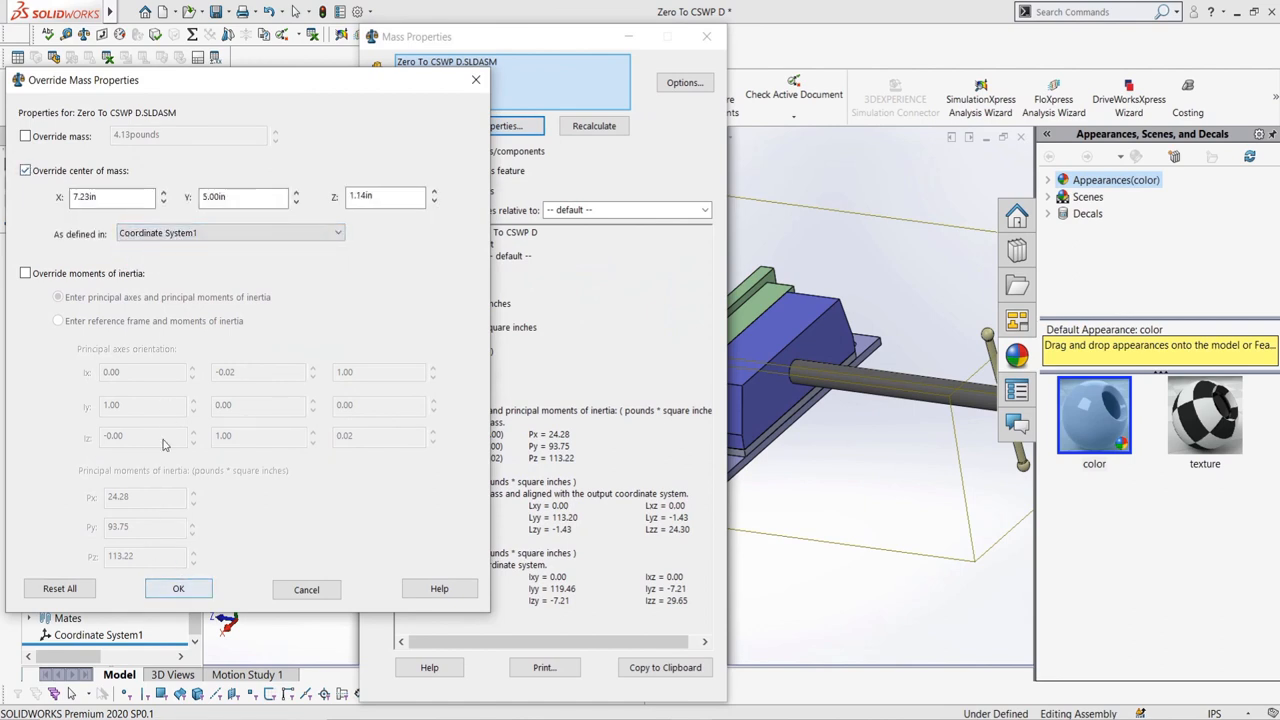
click(178, 588)
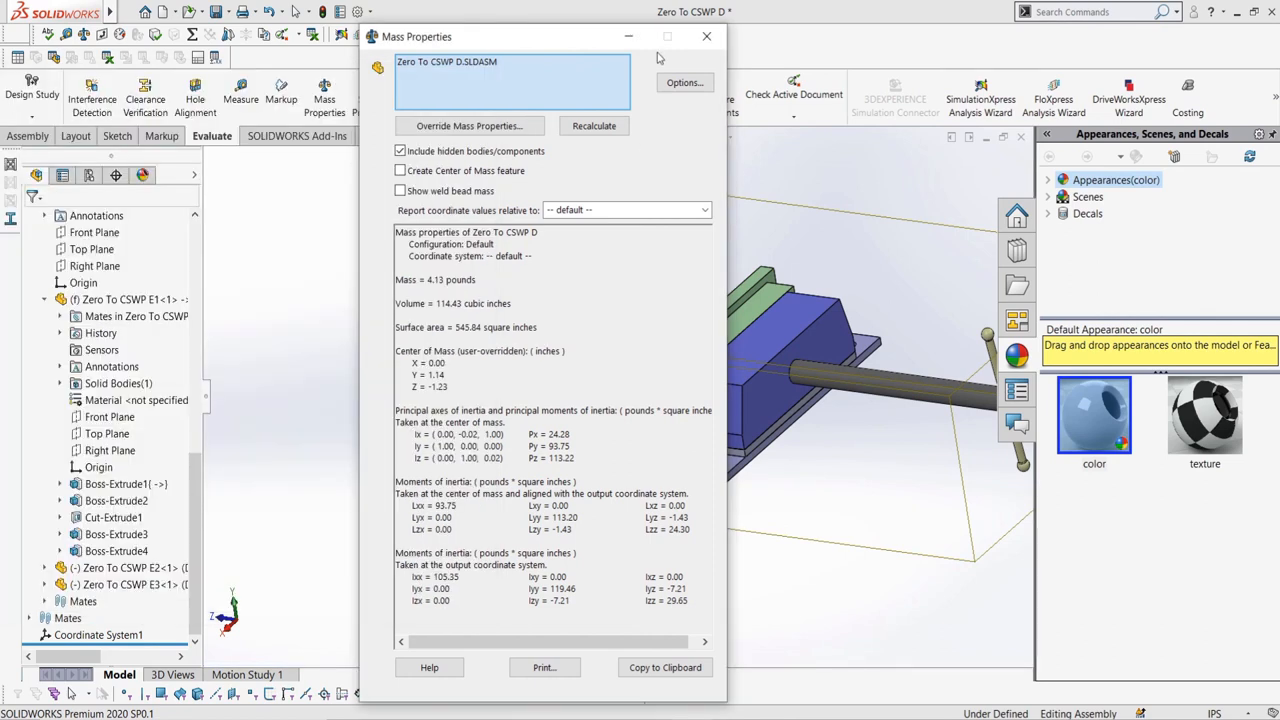
click(707, 37)
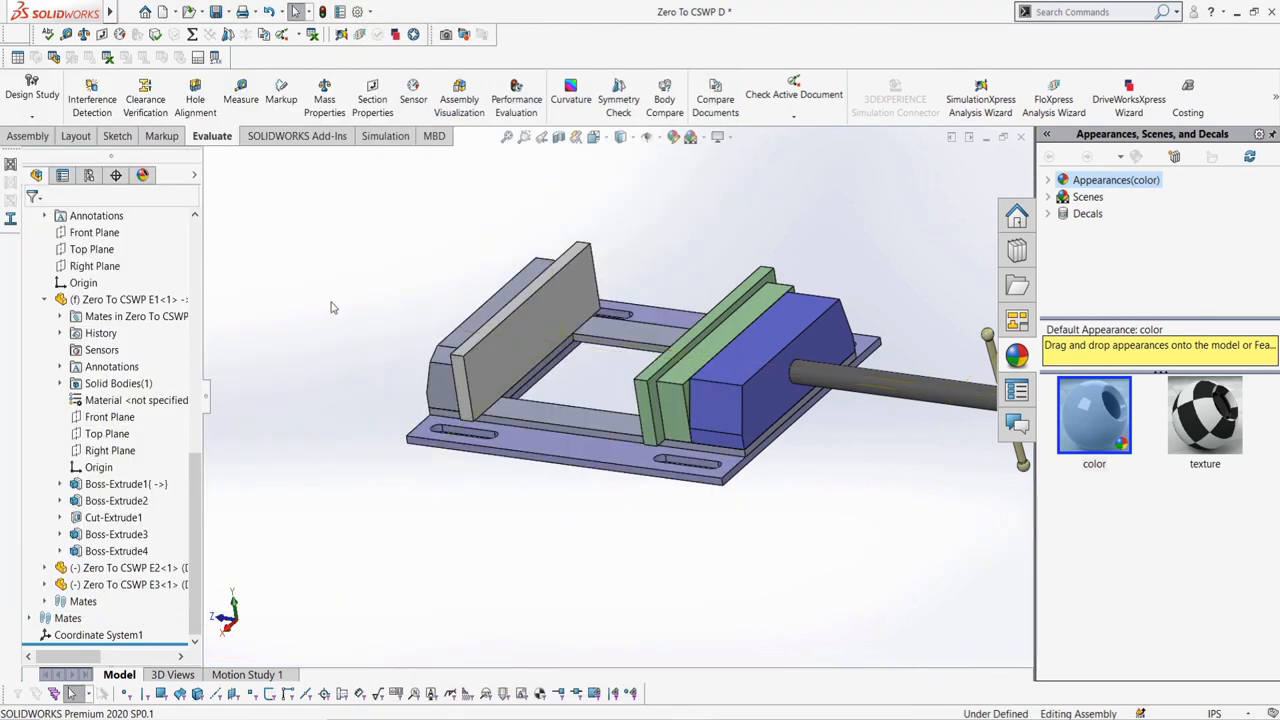